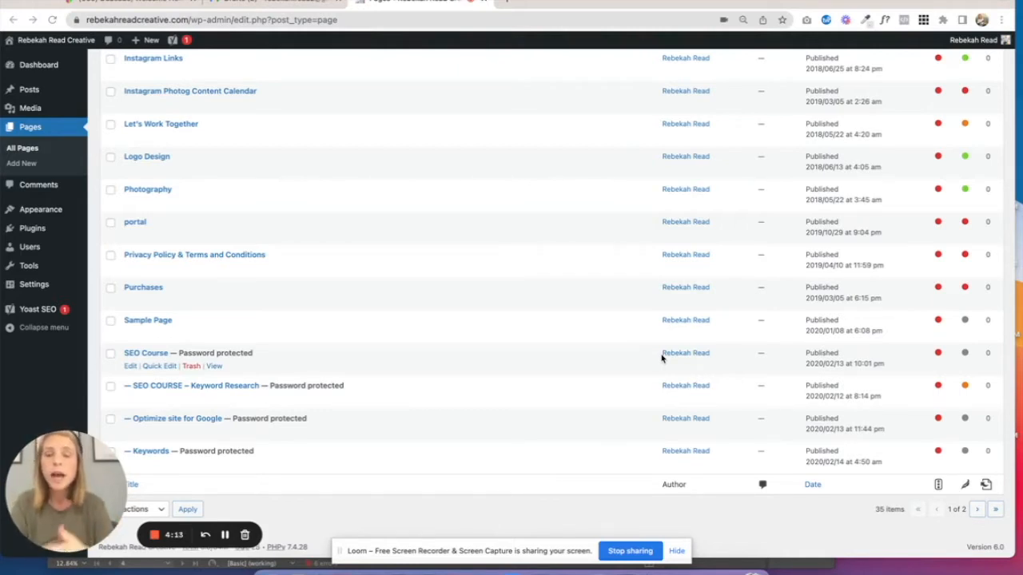
mouse_move(365, 323)
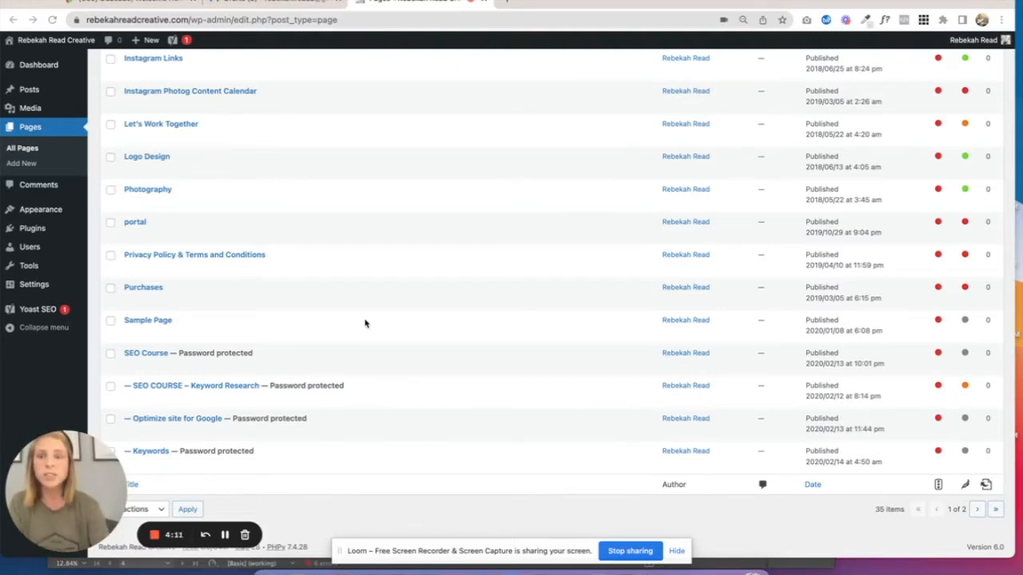
Open the SEO Course page in the block editor from the Pages list.
scroll(up, 3)
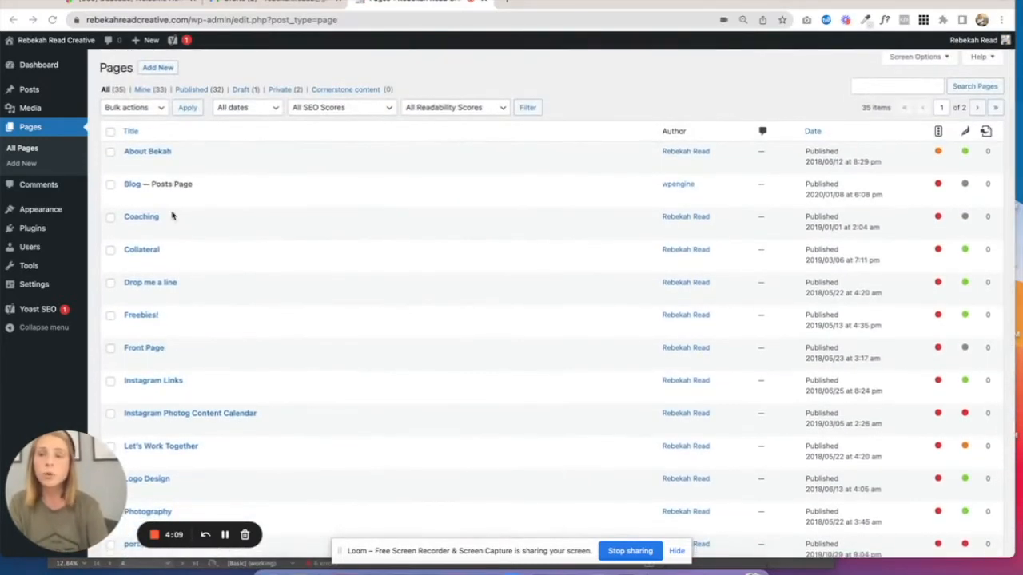
scroll(down, 3)
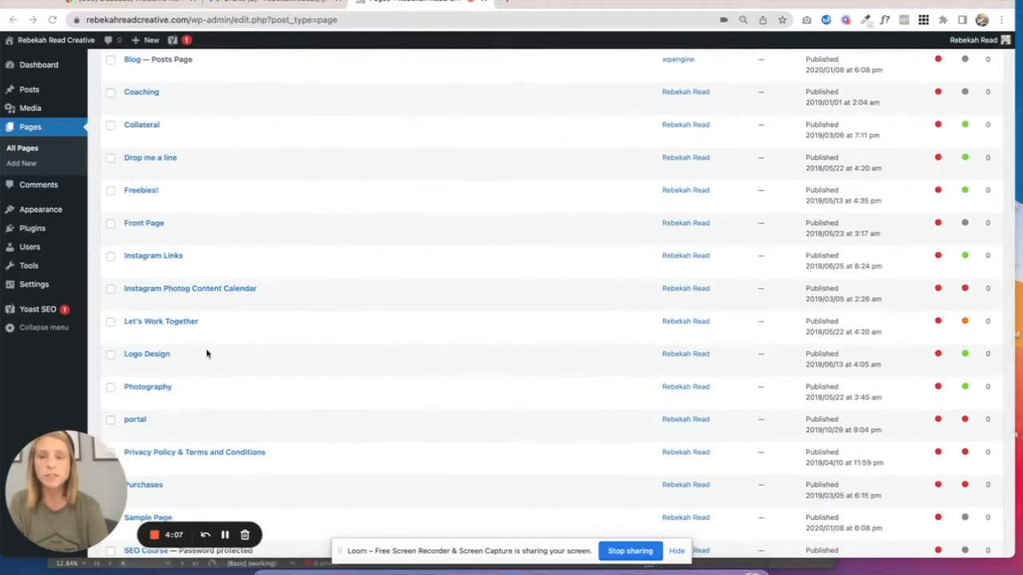
scroll(down, 3)
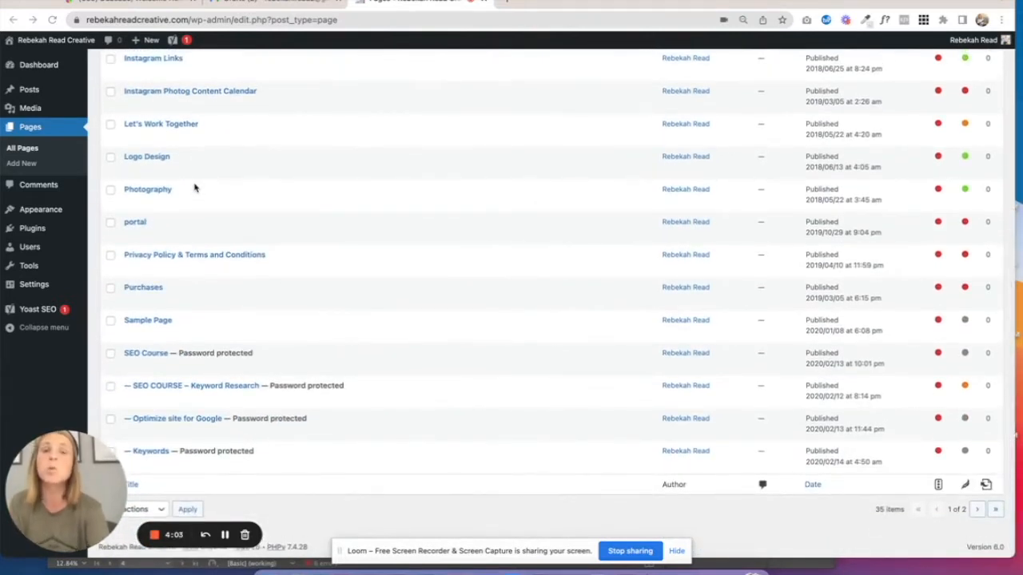
mouse_move(246, 391)
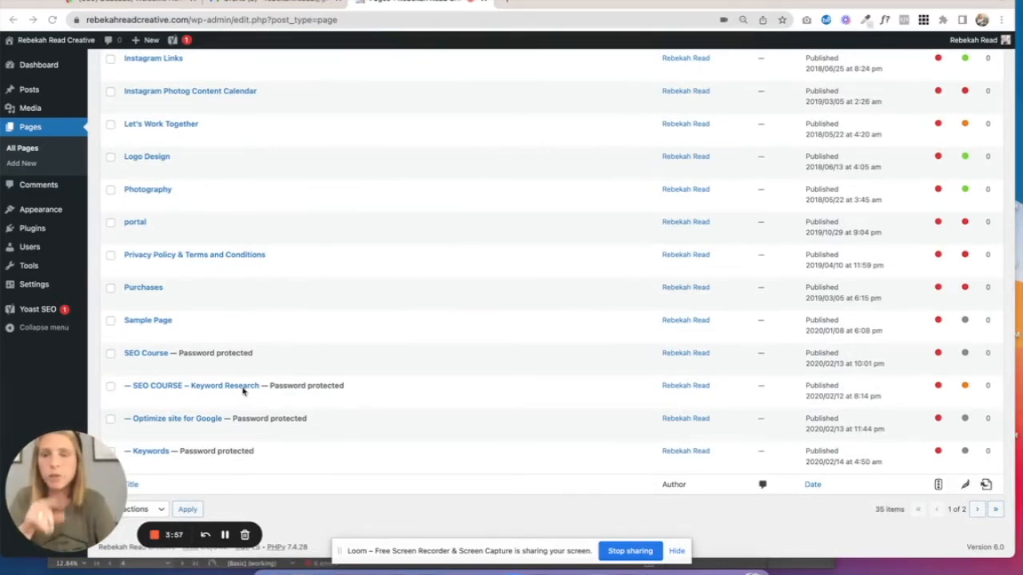
mouse_move(137, 116)
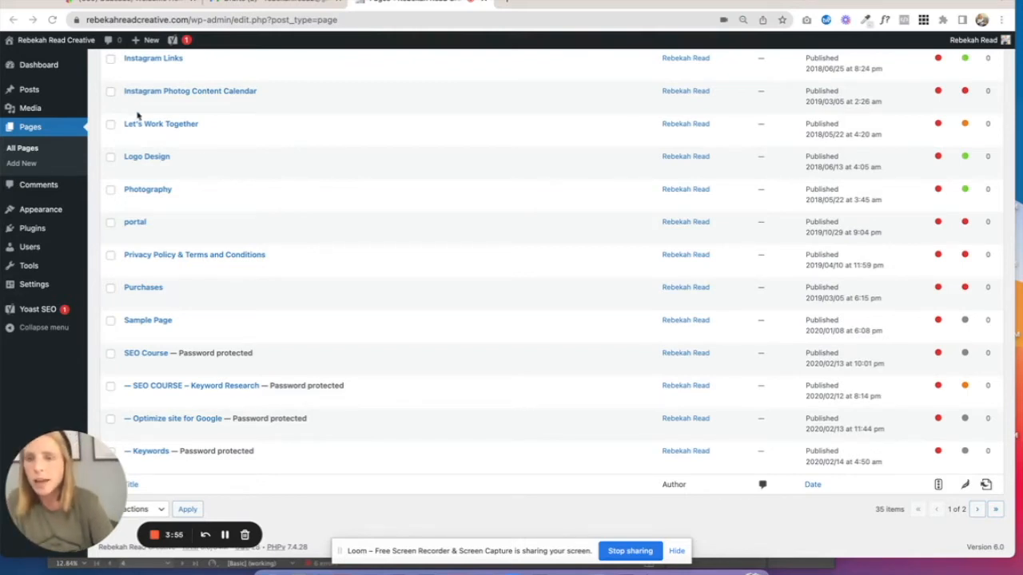
mouse_move(181, 352)
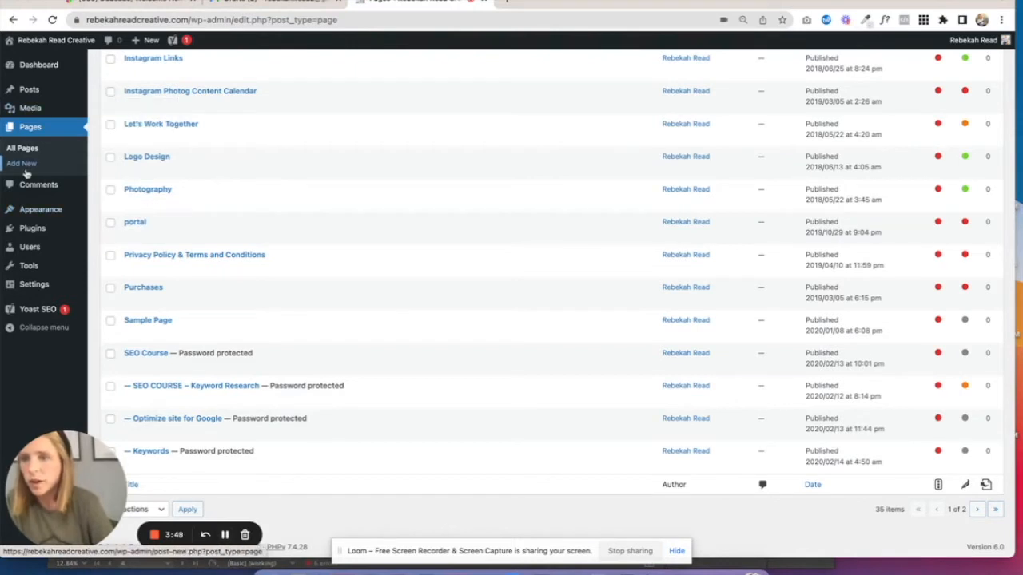
mouse_move(145, 352)
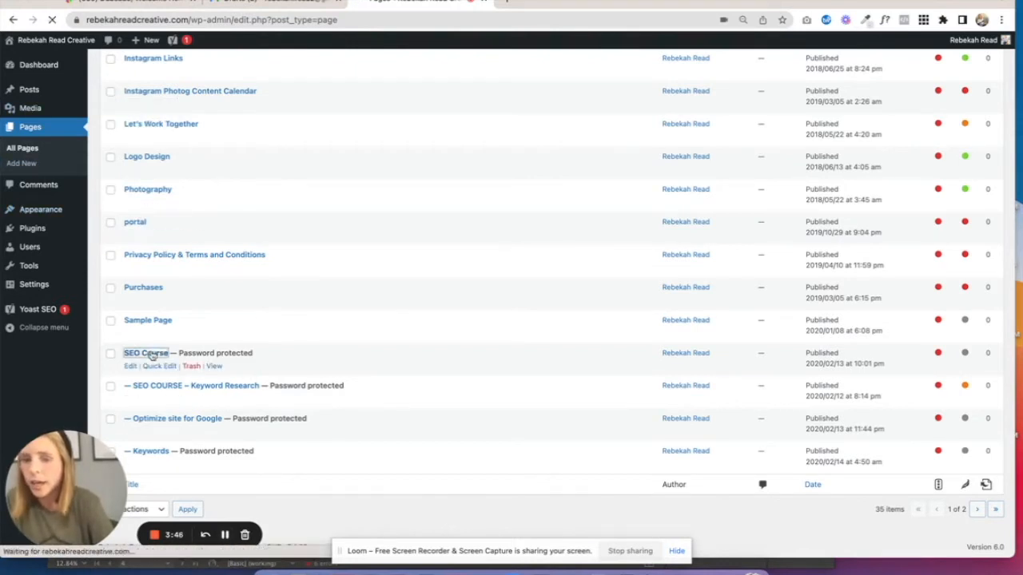
click(145, 352)
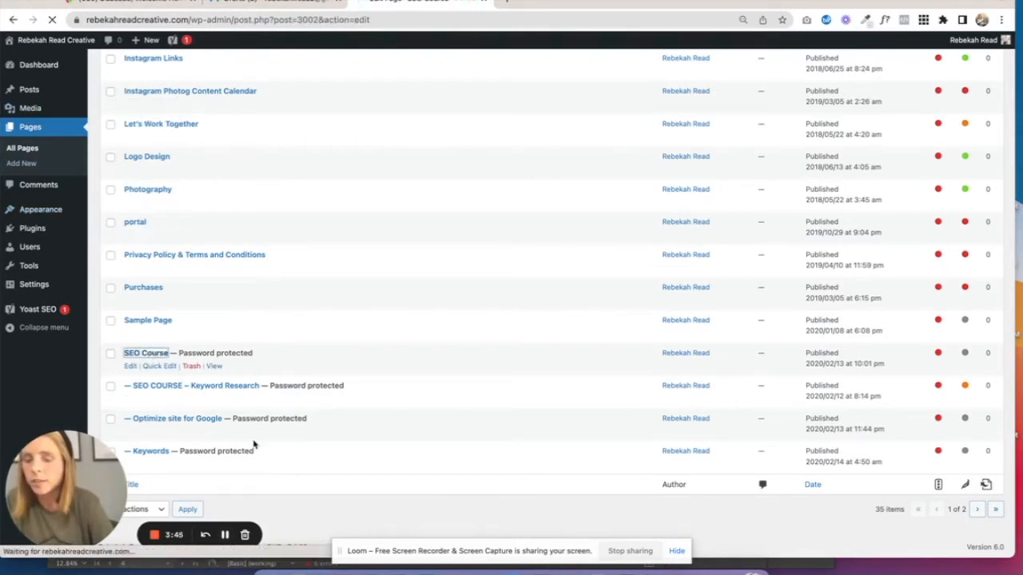
click(145, 352)
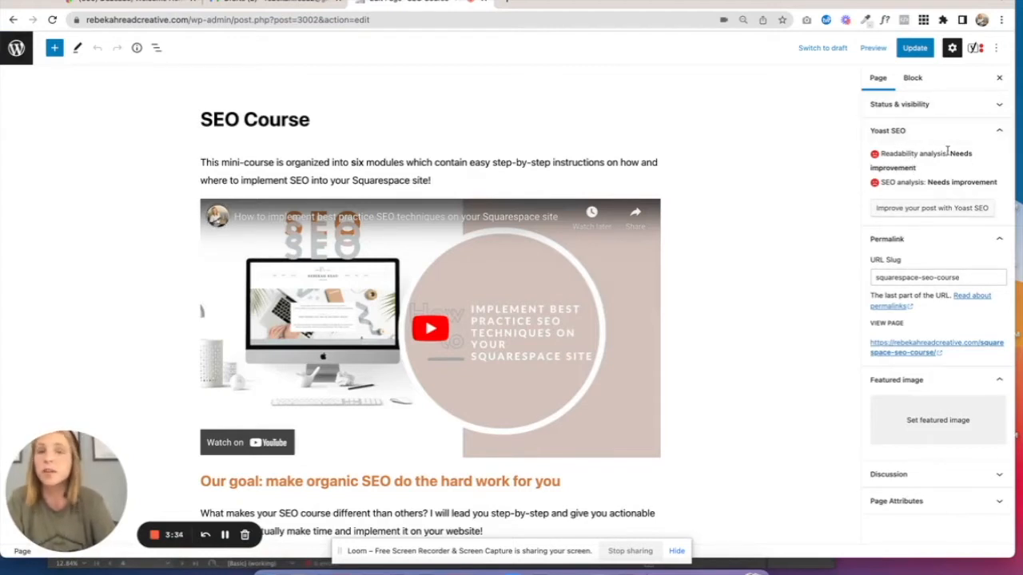
mouse_move(769, 153)
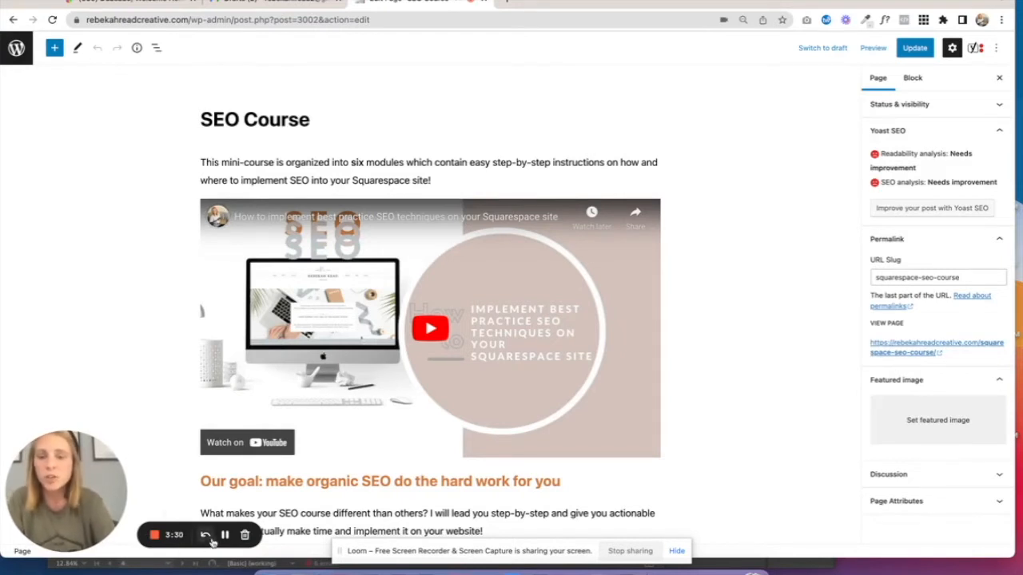
click(899, 103)
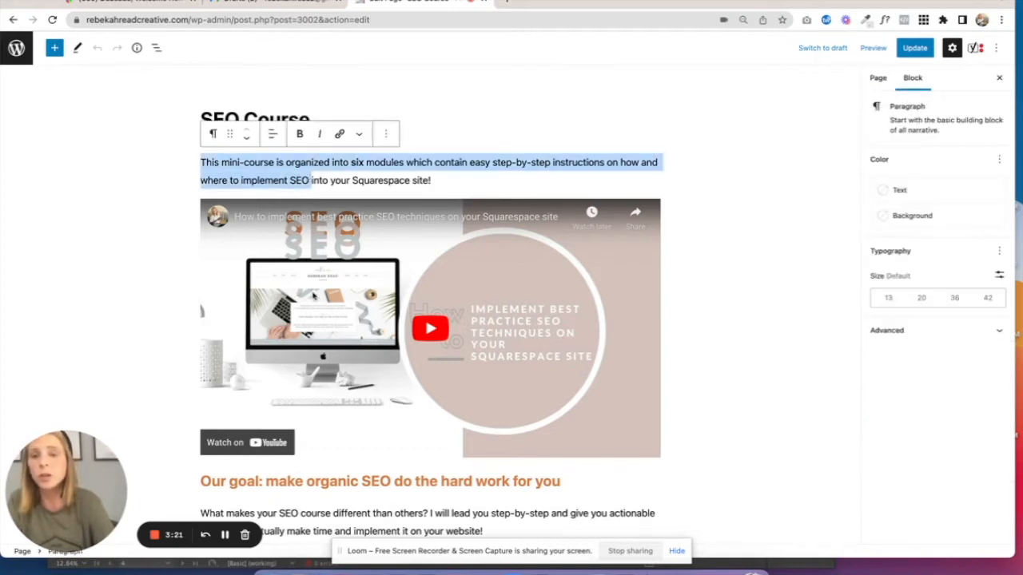
mouse_move(424, 384)
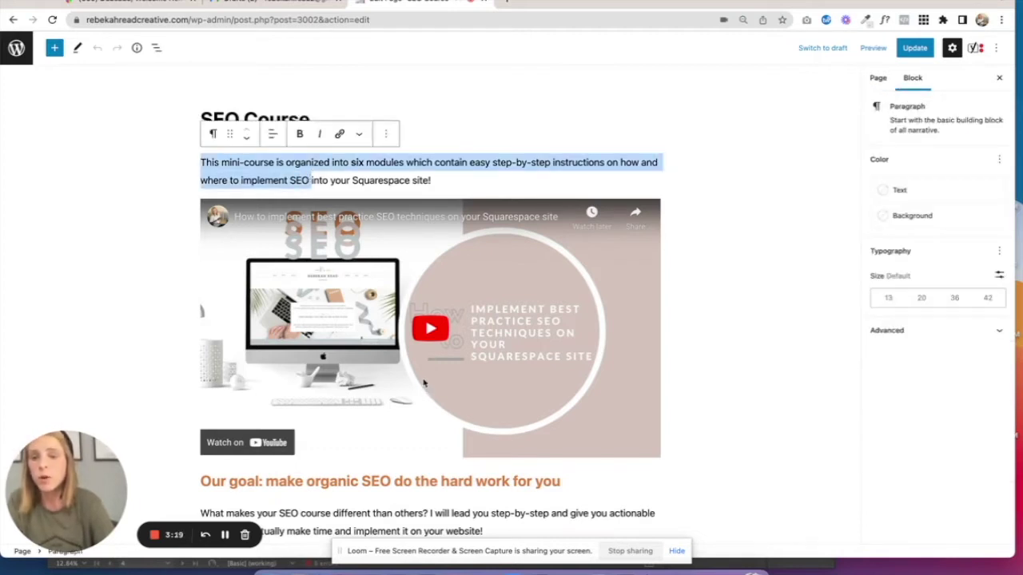
mouse_move(363, 319)
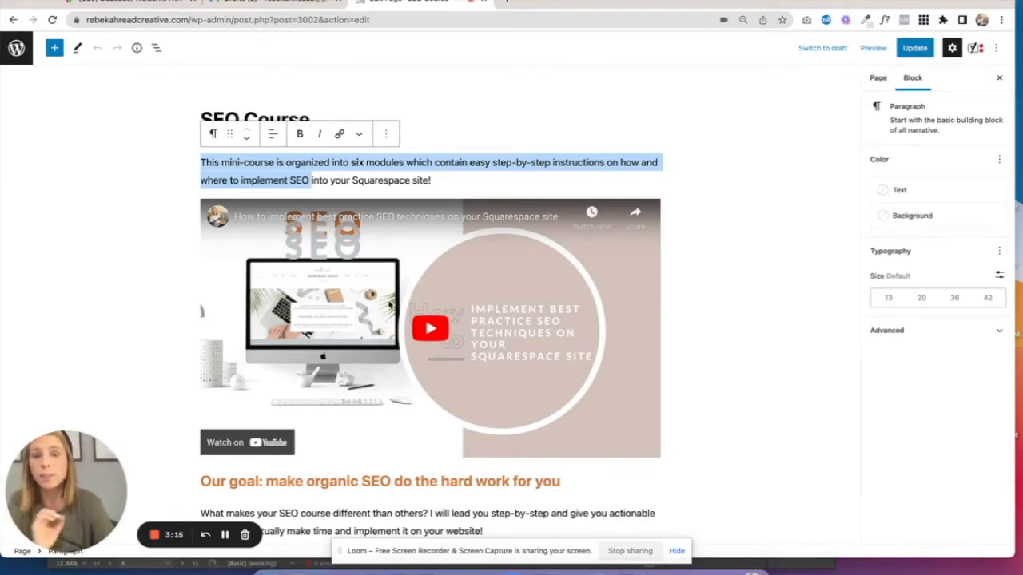
mouse_move(388, 271)
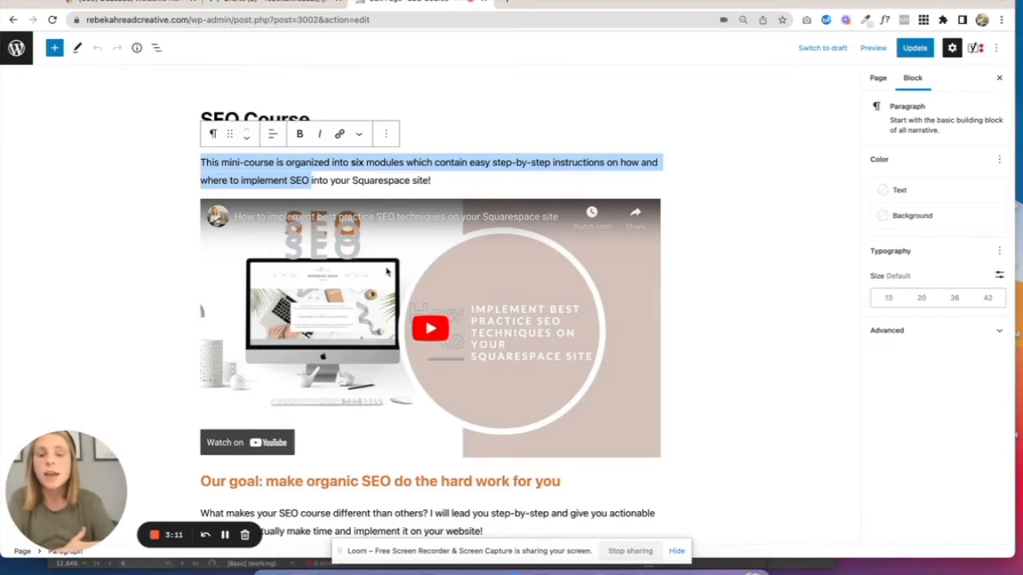
Scroll the SEO Course page content down to the GO TO LESSON 1 button and back.
scroll(down, 3)
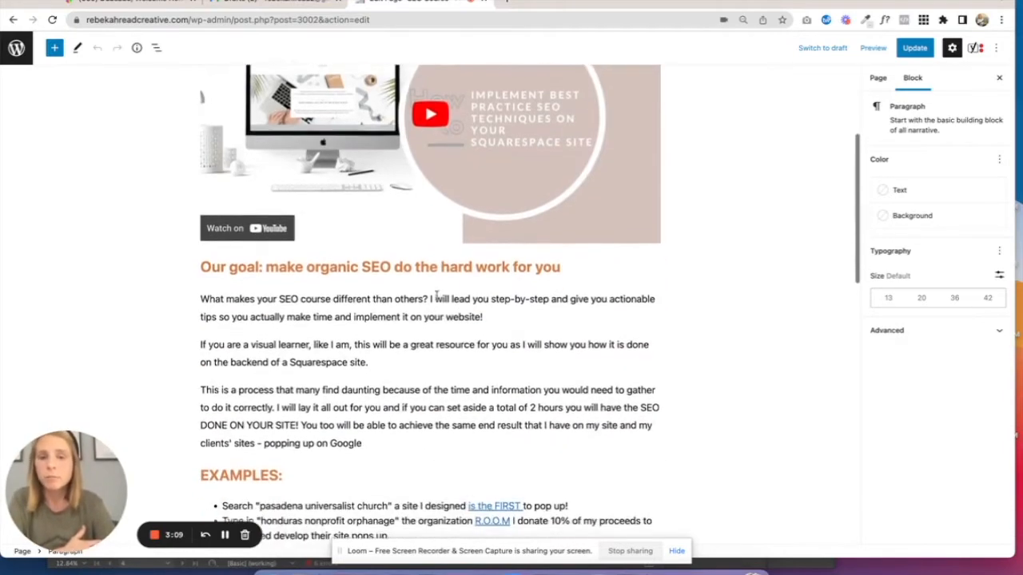
scroll(down, 3)
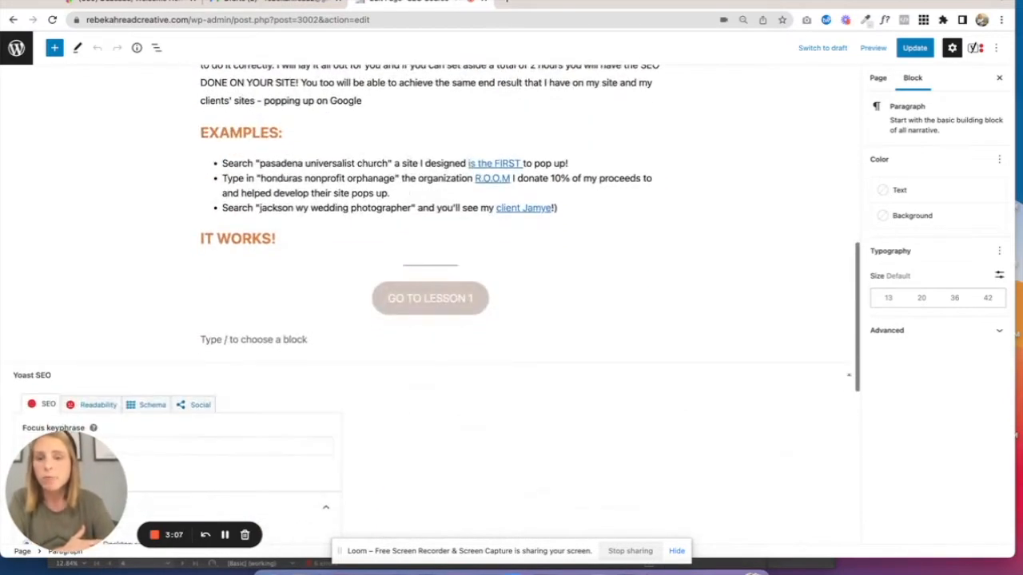
scroll(up, 3)
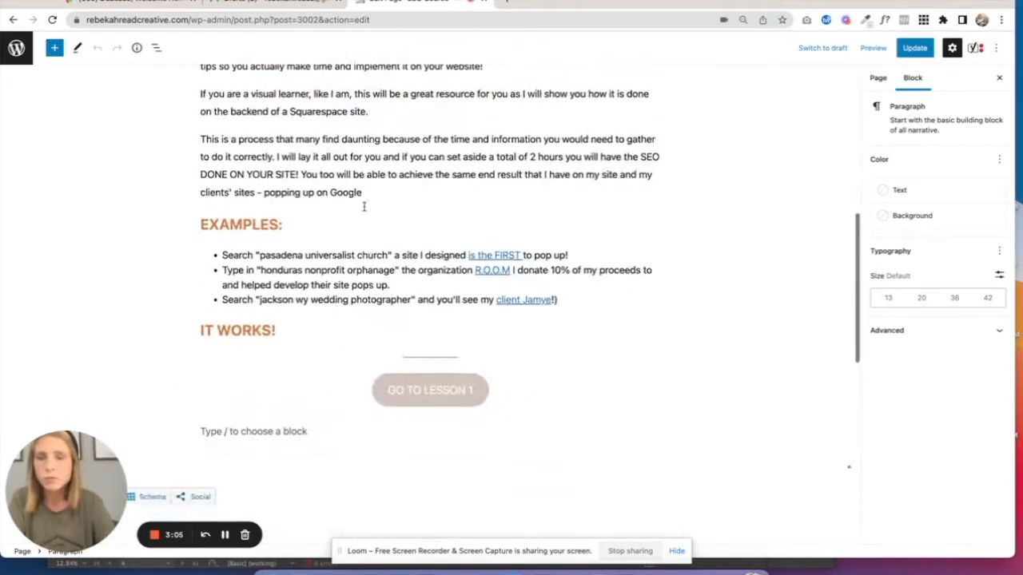
Insert a Buttons block below the GO TO LESSON 1 button and justify it center.
click(429, 355)
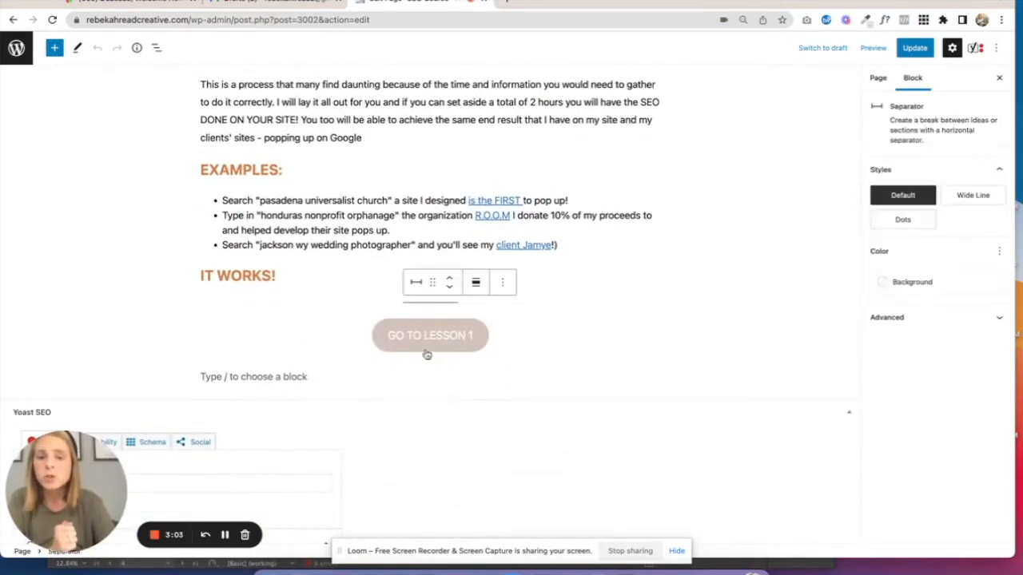
click(430, 359)
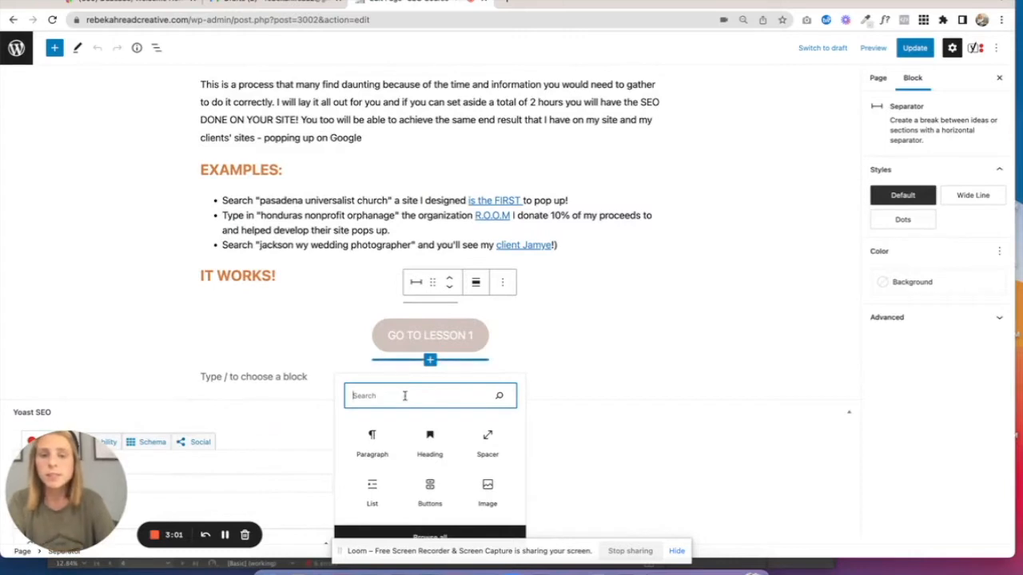
text(but)
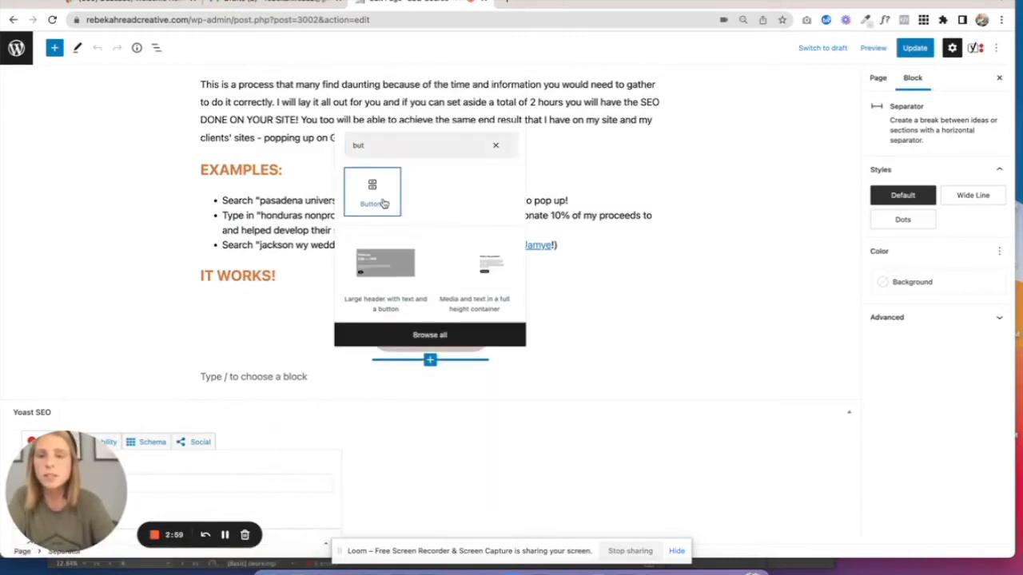
click(372, 192)
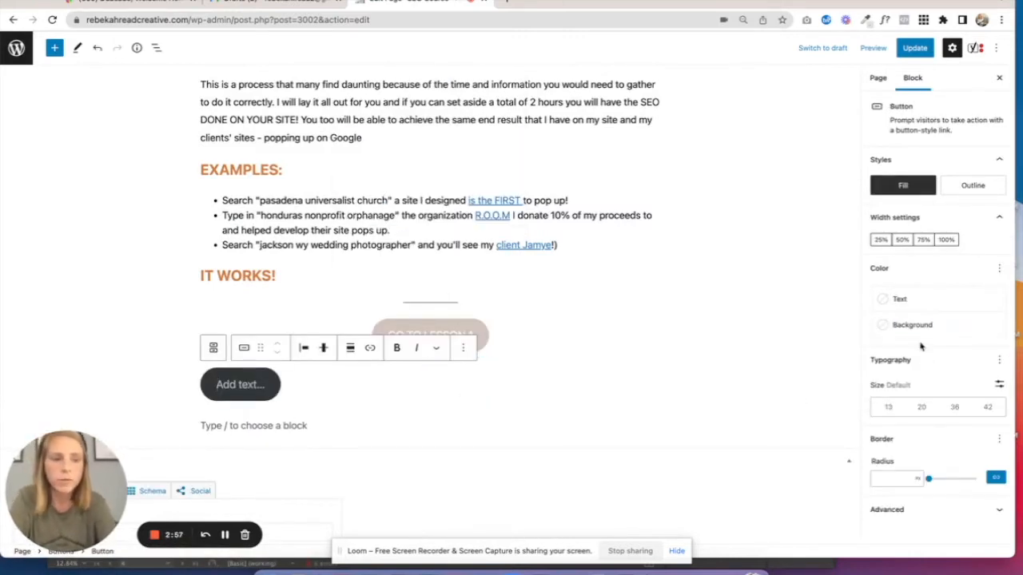
click(911, 324)
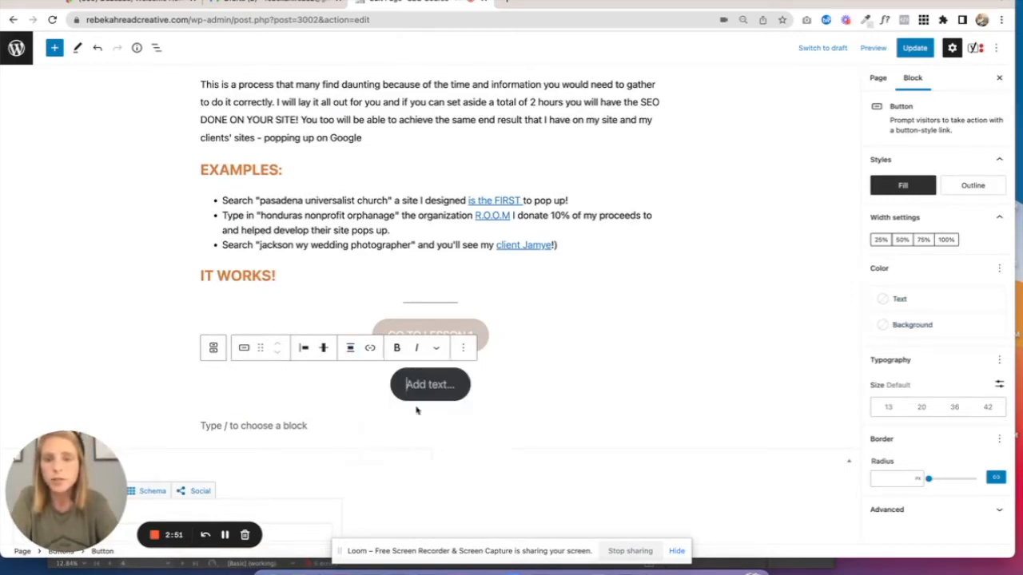
mouse_move(501, 391)
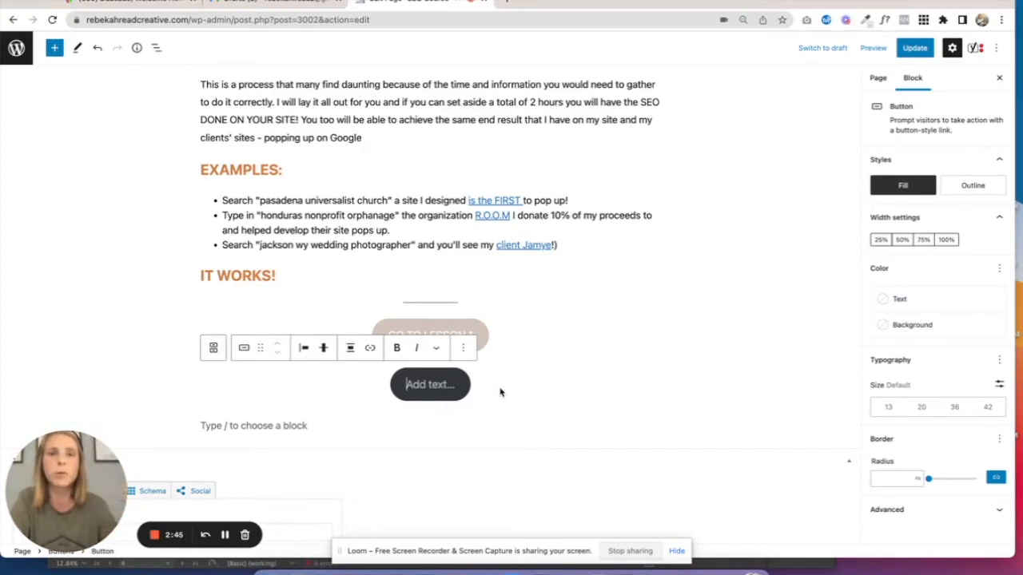
mouse_move(487, 395)
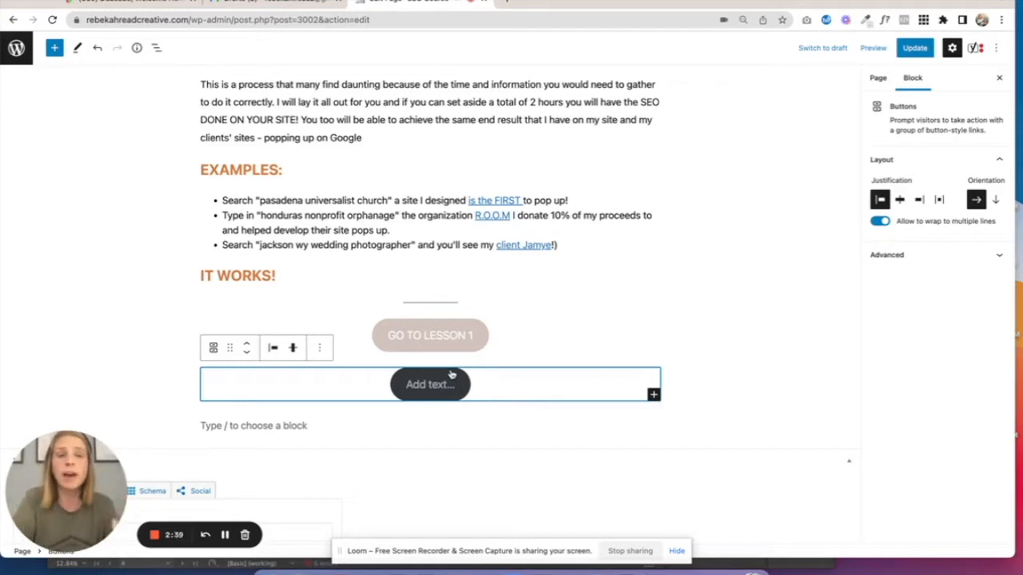
mouse_move(449, 396)
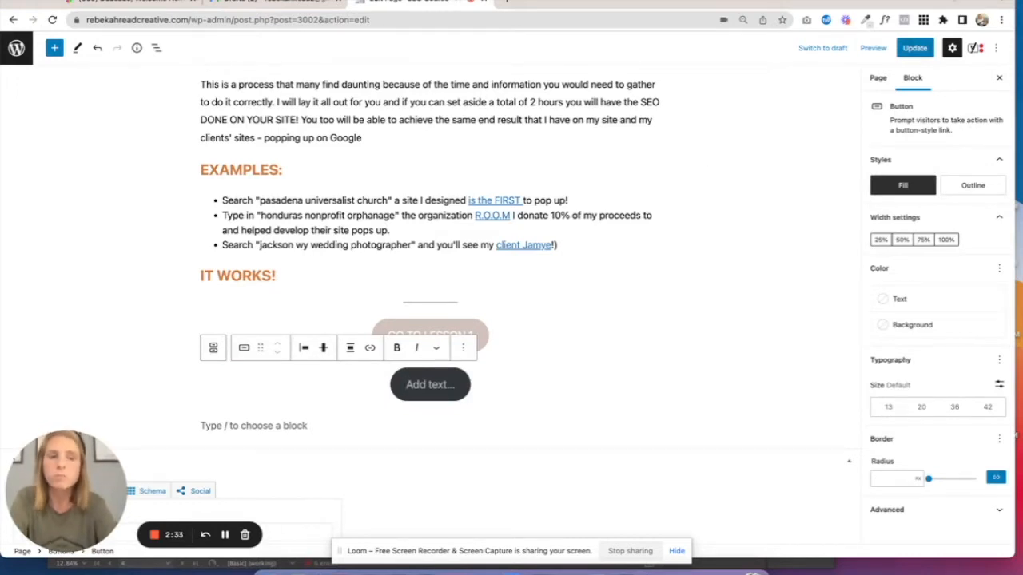
mouse_move(421, 389)
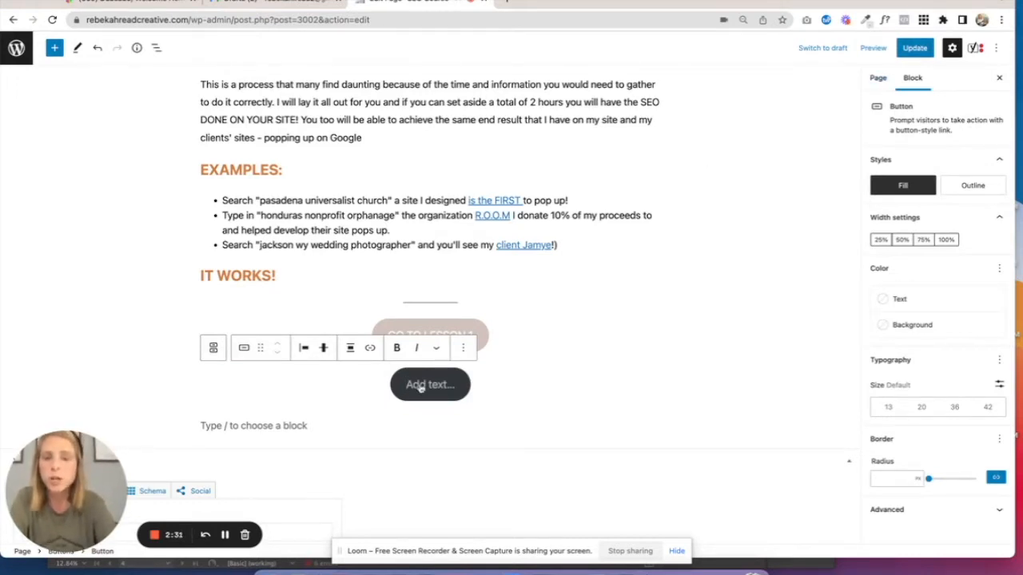
click(16, 48)
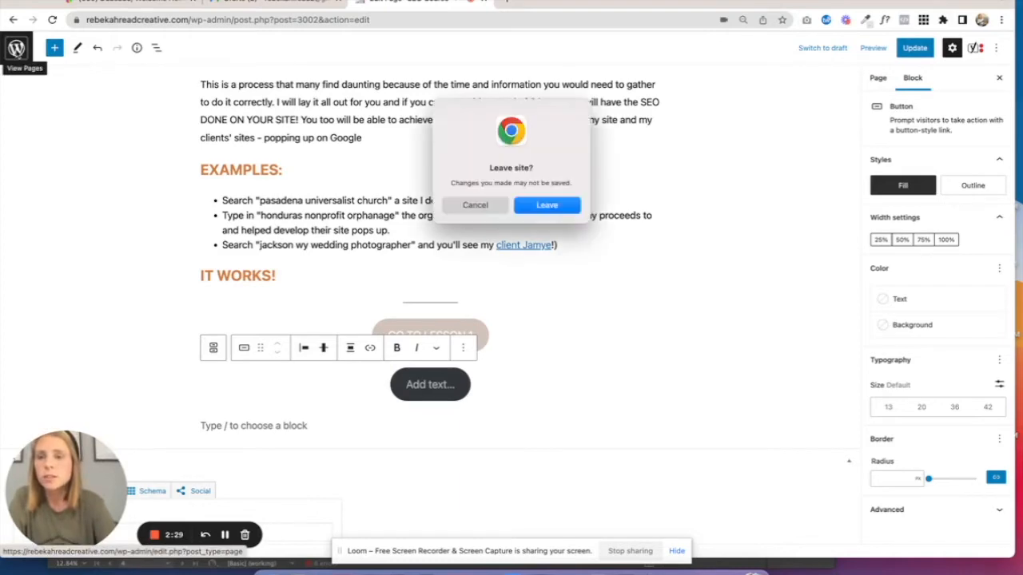
click(546, 204)
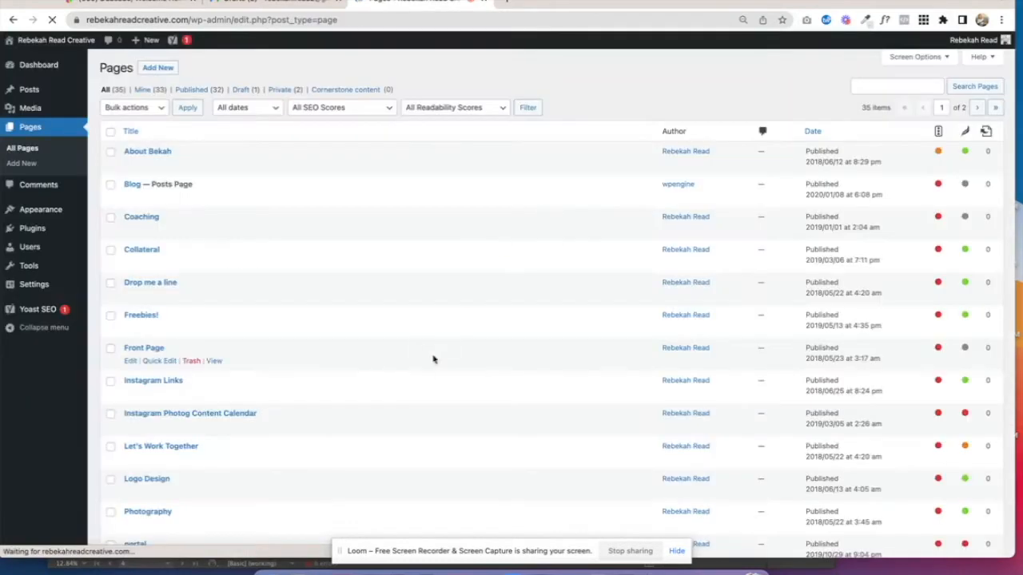
scroll(down, 3)
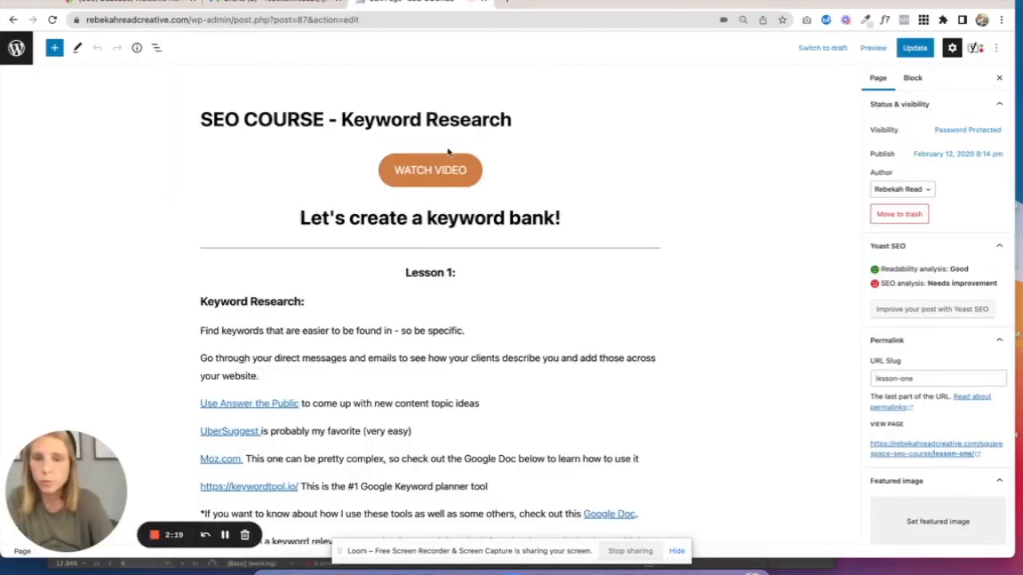
click(410, 218)
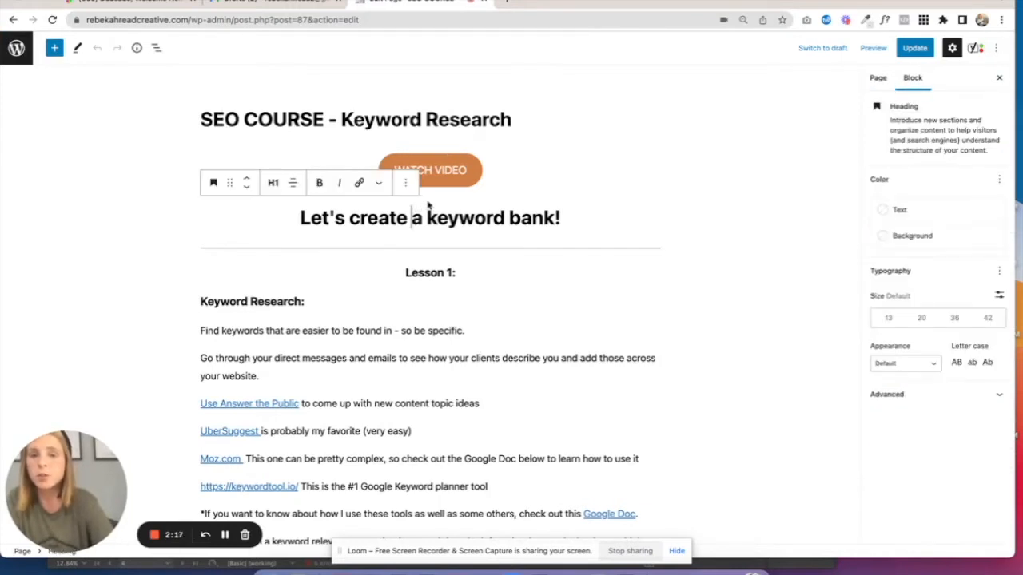
click(430, 273)
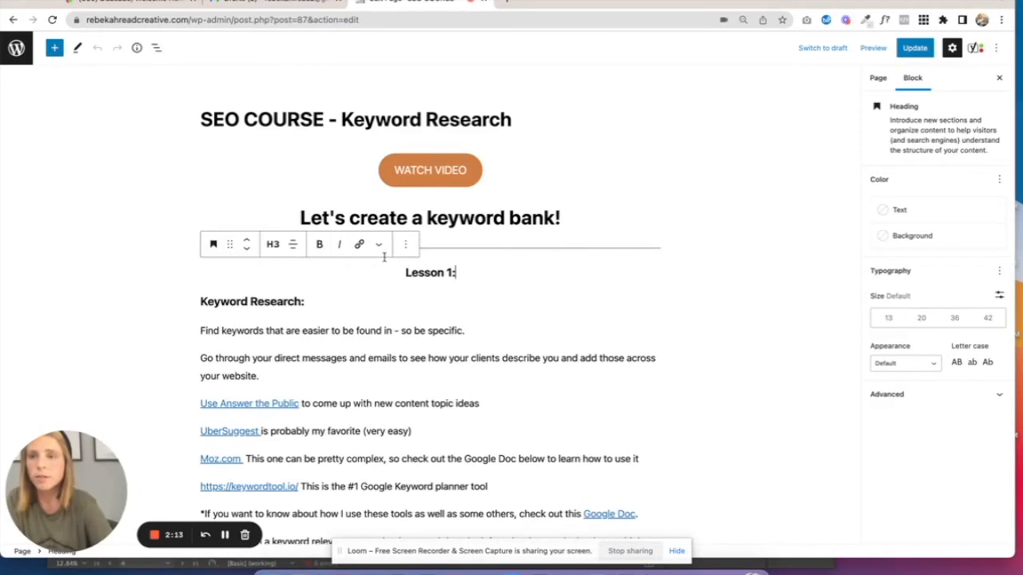
click(430, 258)
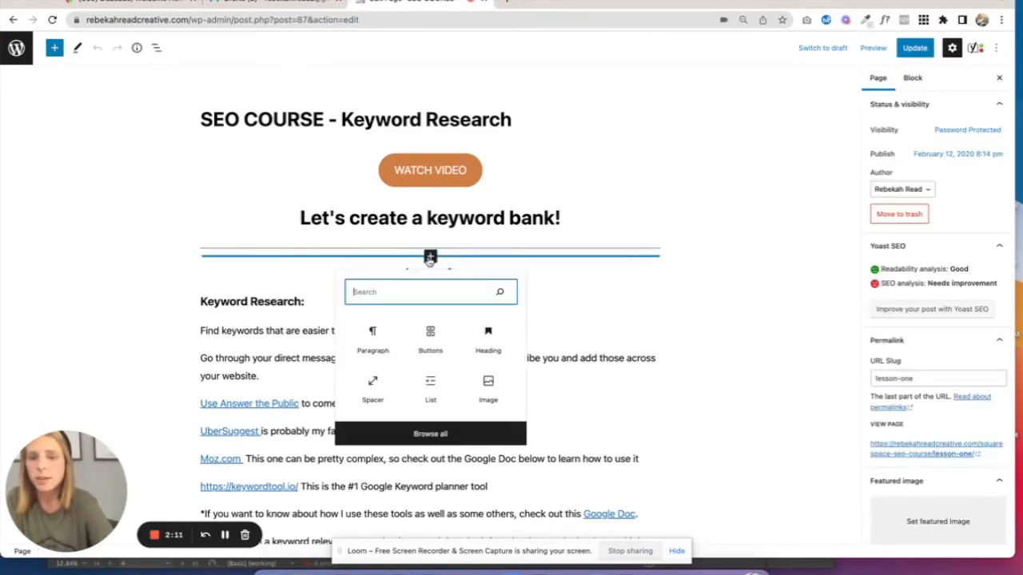
text(v)
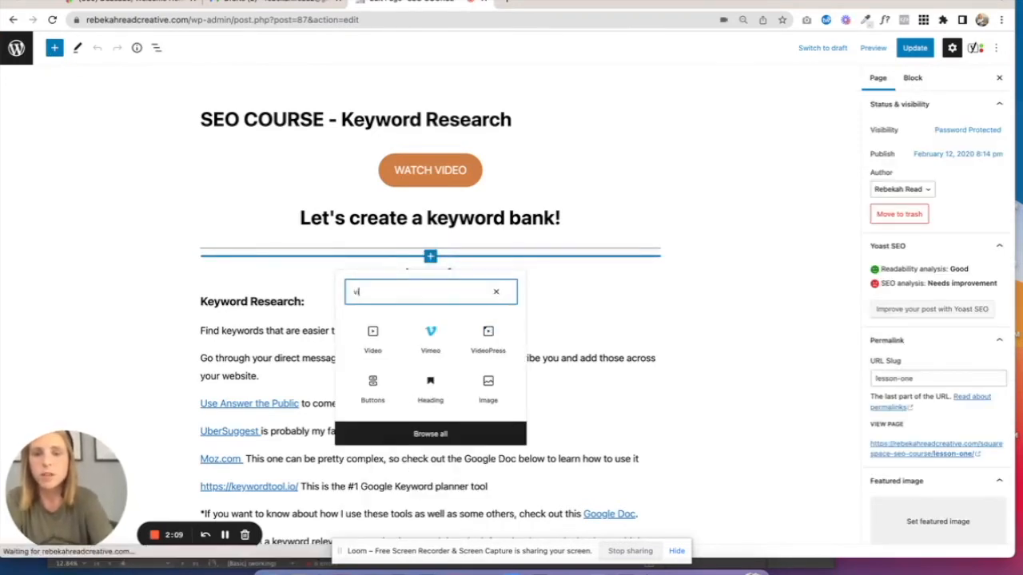
text(id)
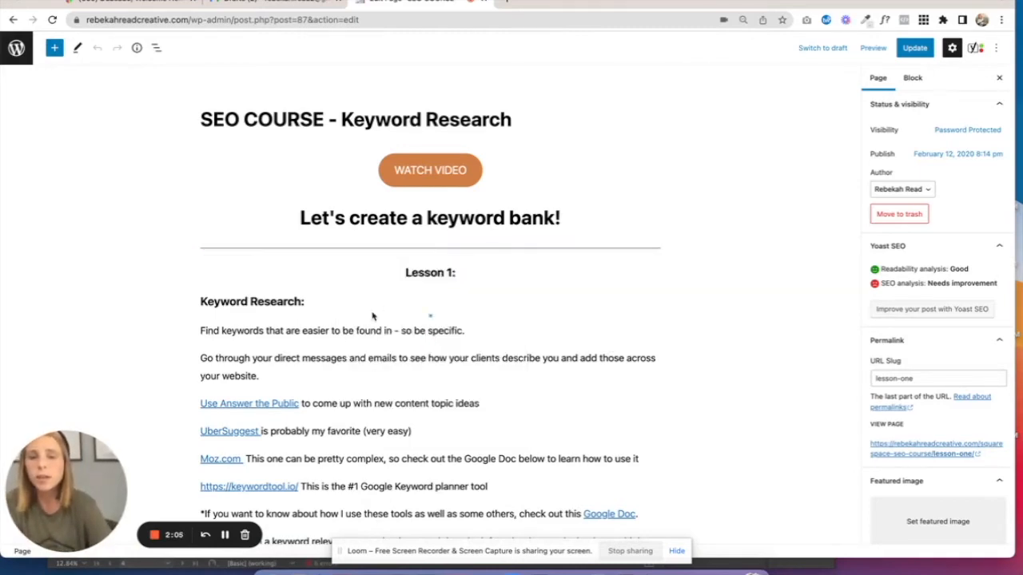
Inspect the Previous Lesson and Next Lesson button links at the bottom of the lesson.
scroll(down, 3)
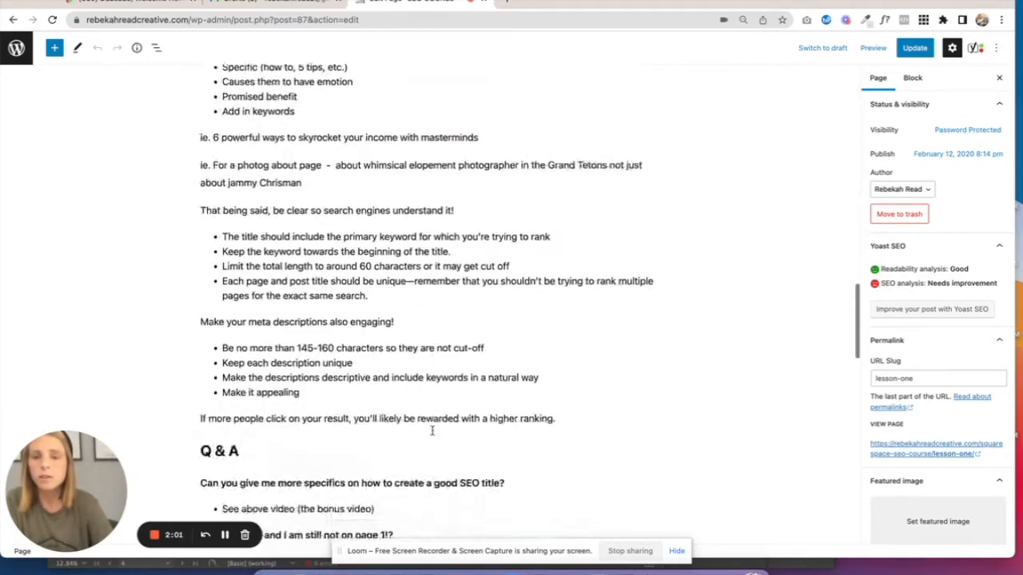
scroll(down, 3)
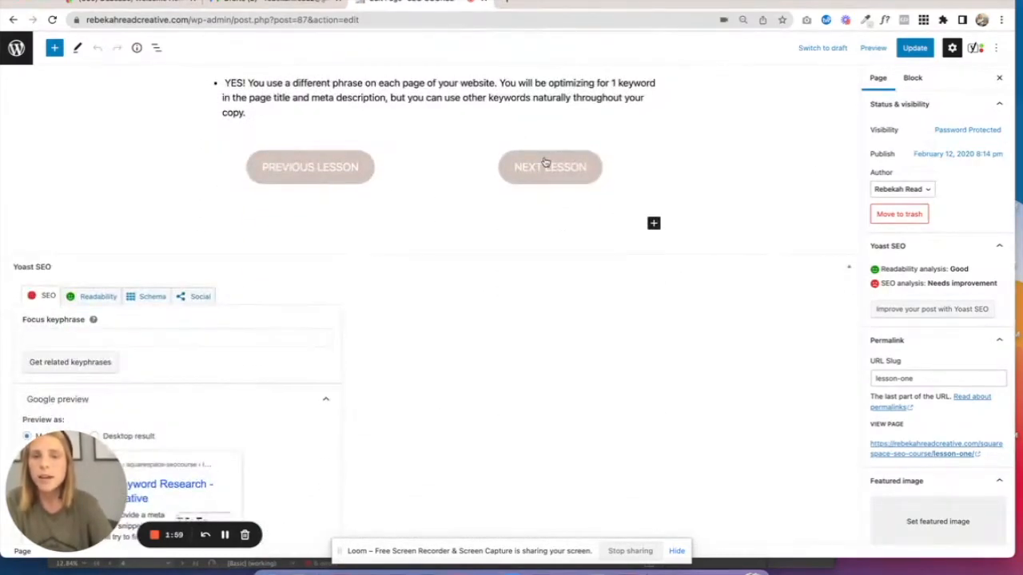
mouse_move(236, 246)
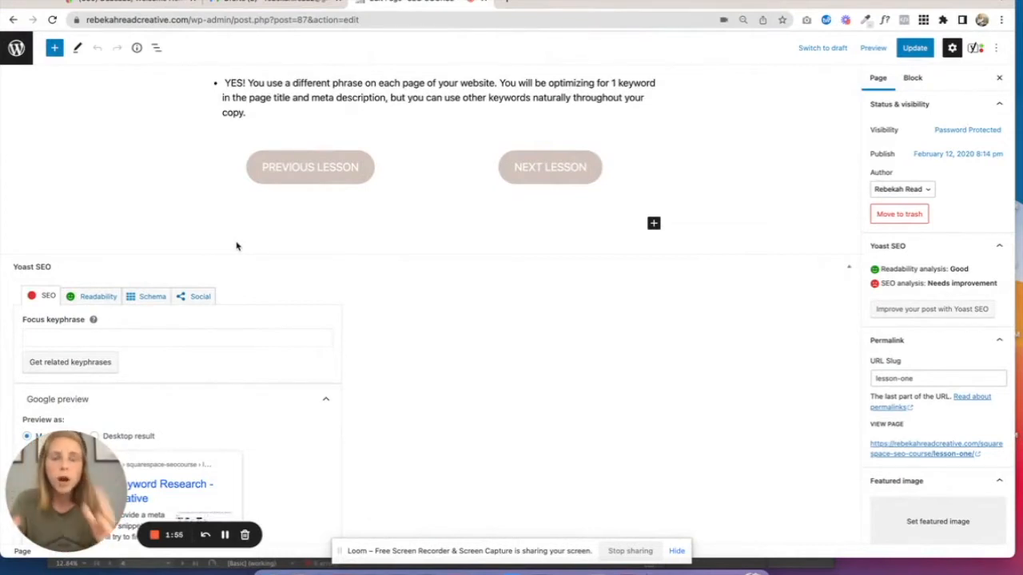
mouse_move(431, 158)
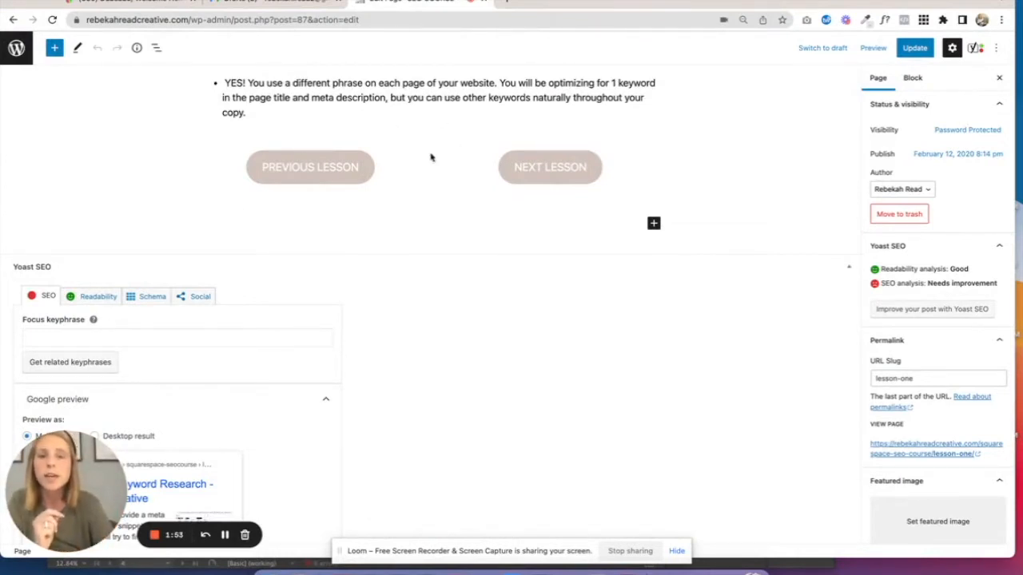
click(310, 167)
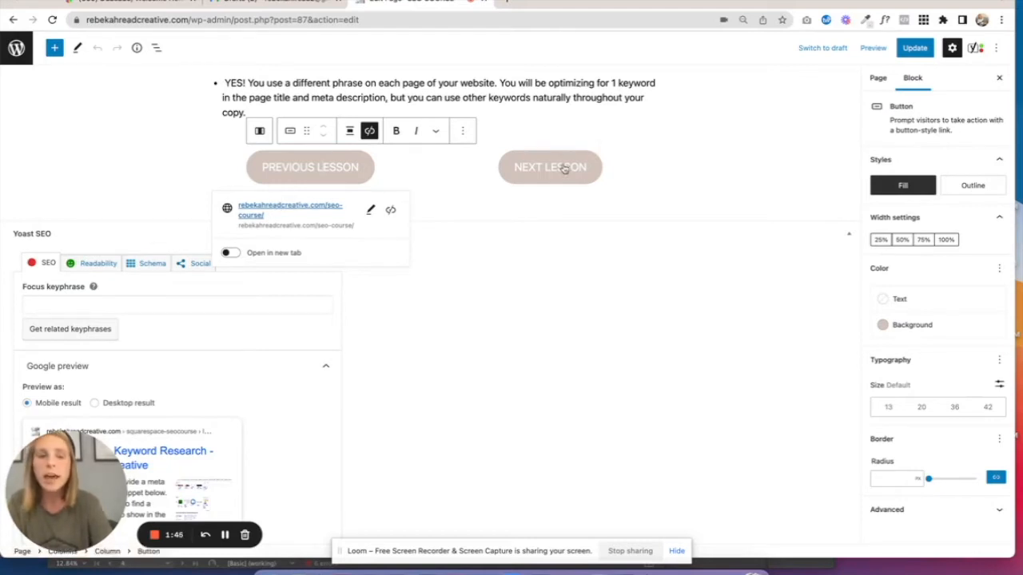
click(549, 167)
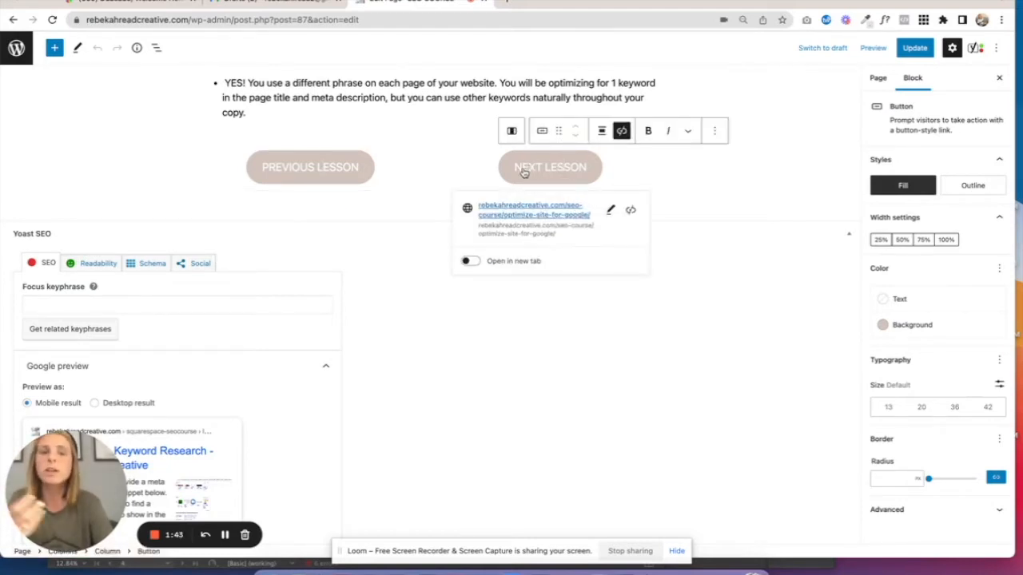
mouse_move(693, 189)
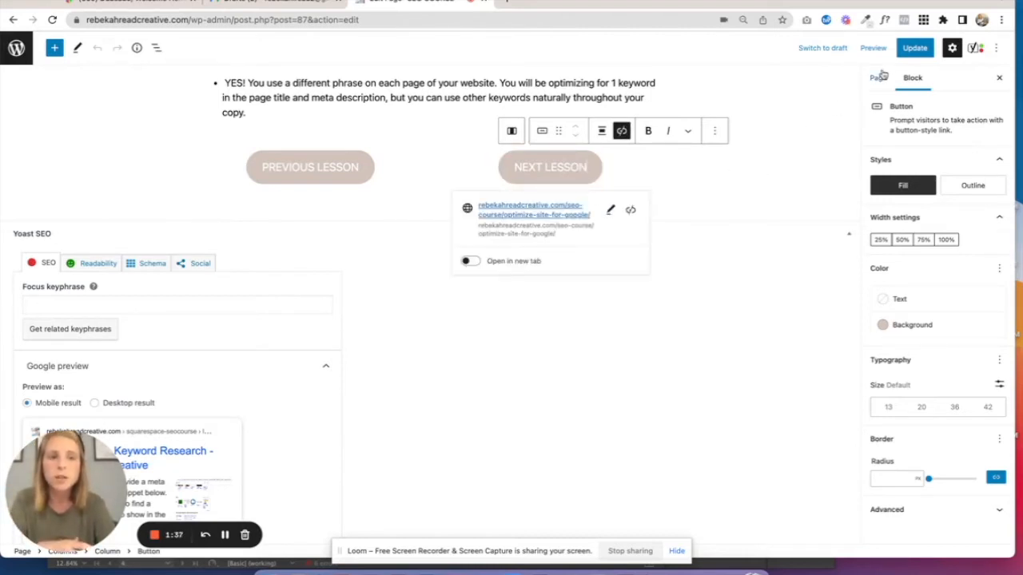
Show the Page settings sidebar, revealing the lesson-one permalink slug.
click(877, 77)
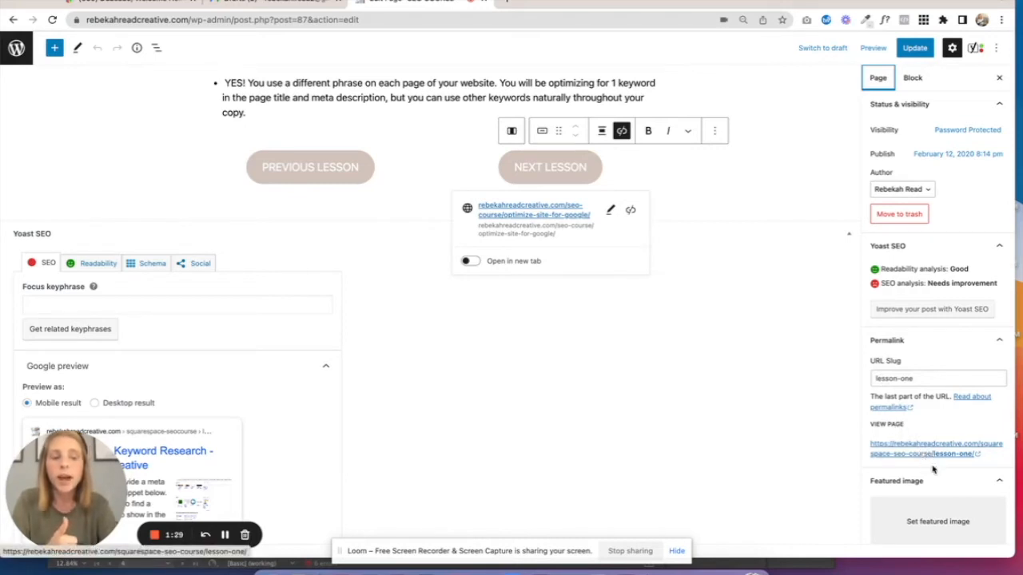
mouse_move(923, 458)
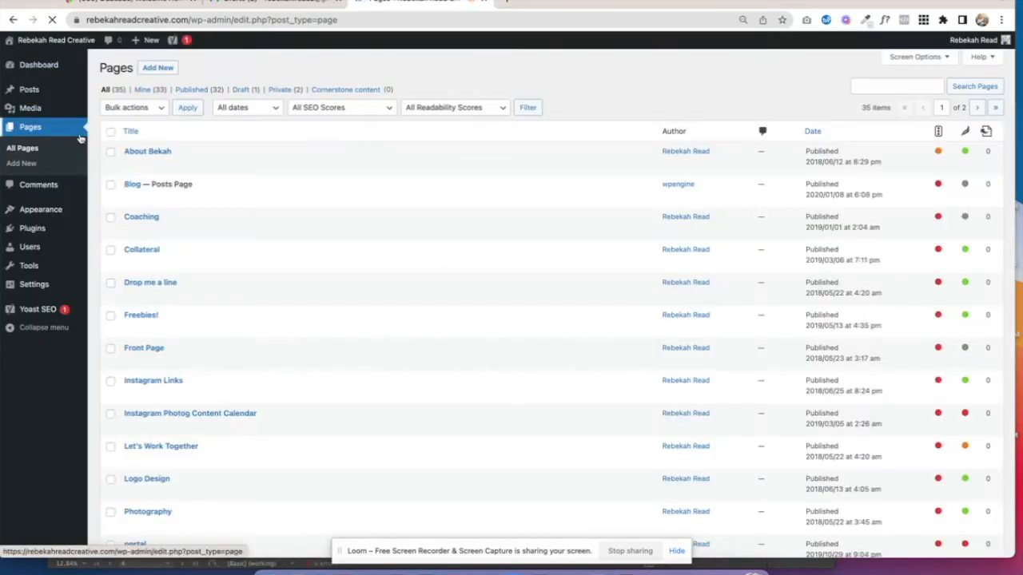
Check Sample Page's Parent Page field with 'seo', then open the Launch lesson page.
scroll(down, 3)
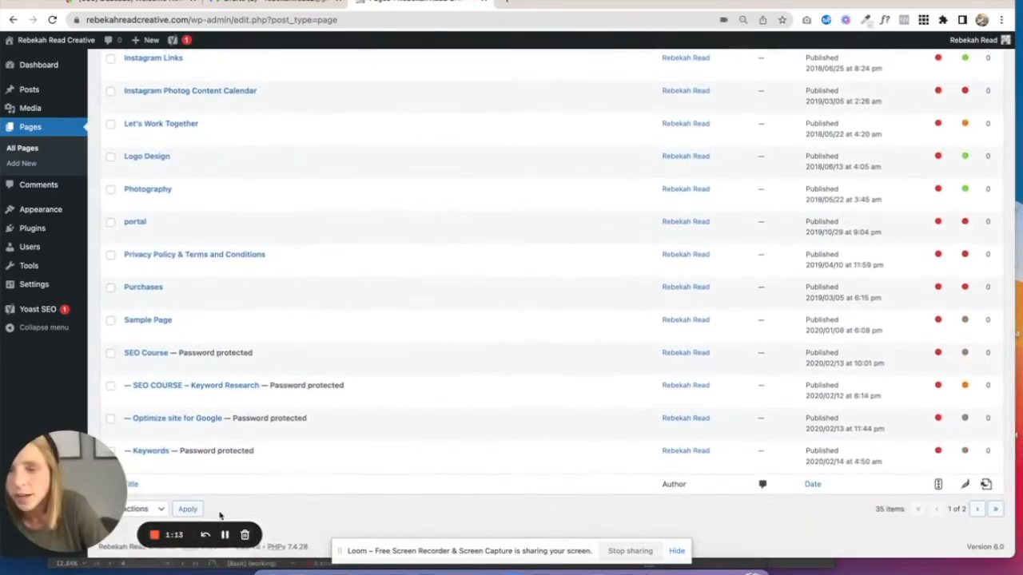
click(148, 319)
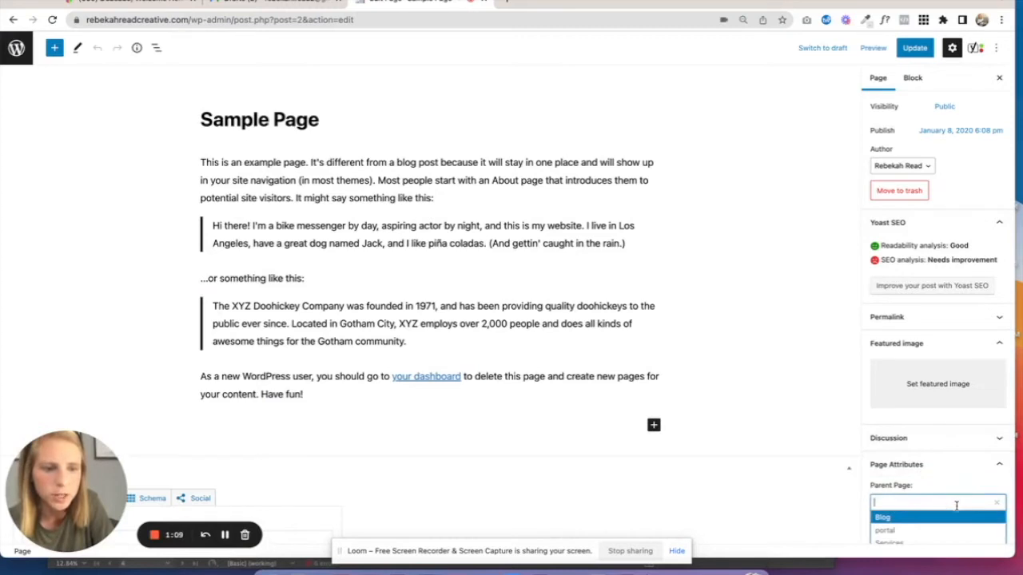
text(seo)
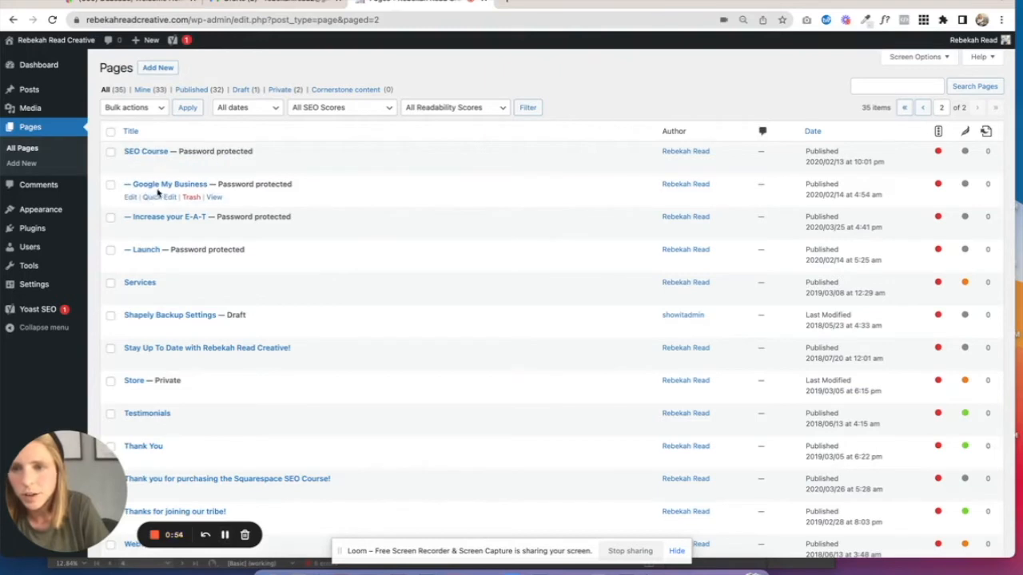
mouse_move(258, 216)
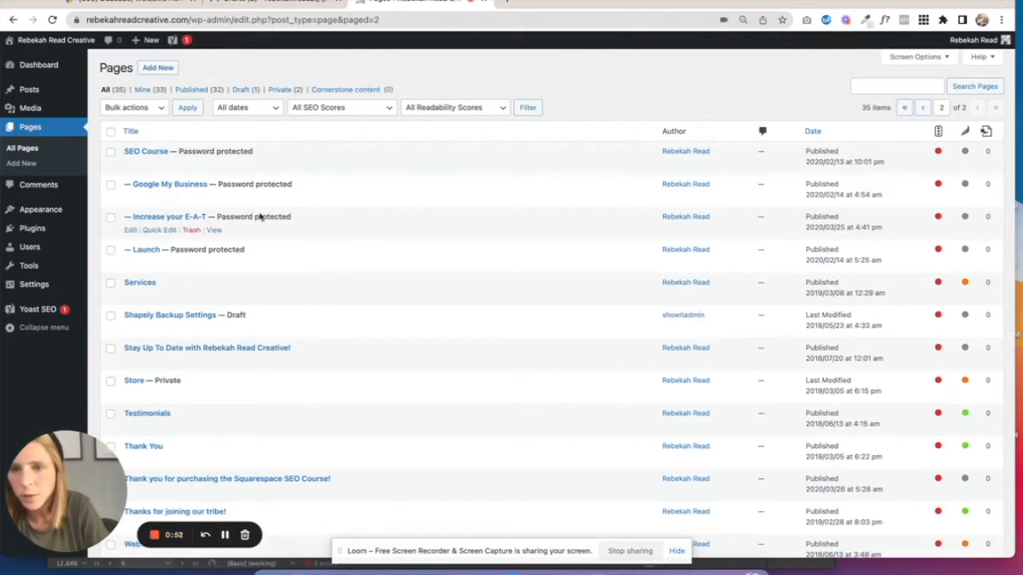
mouse_move(147, 254)
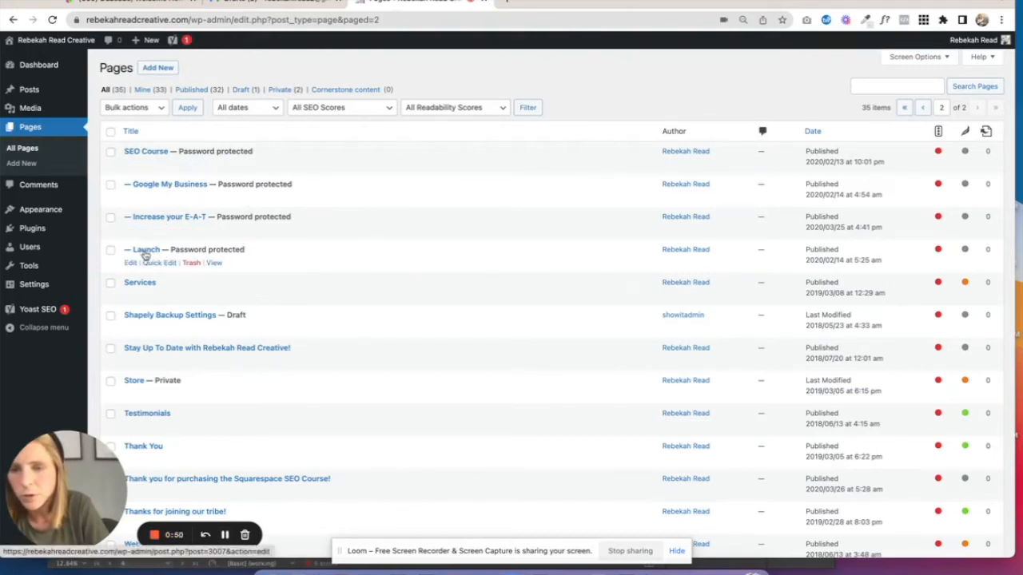
click(146, 249)
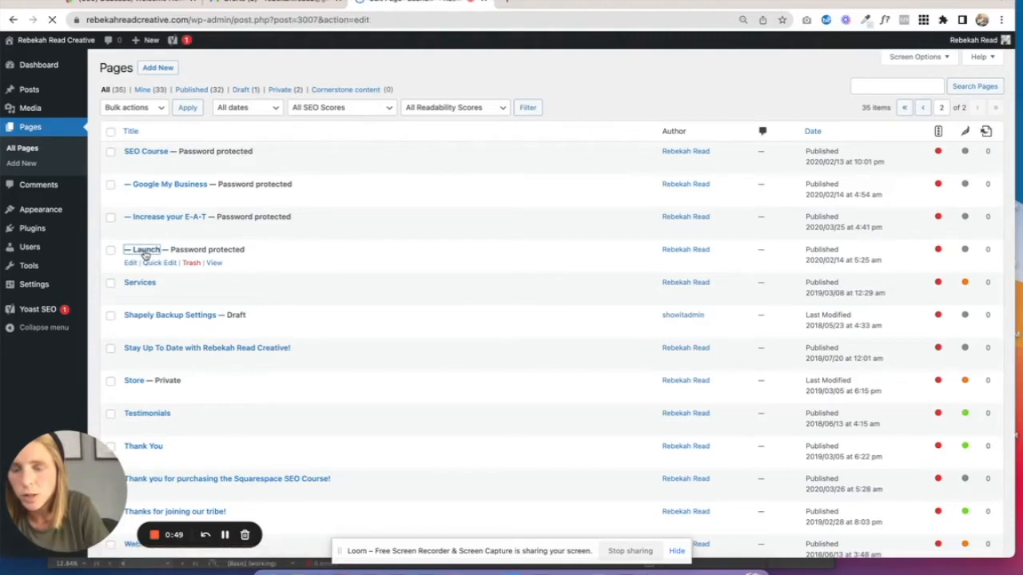
View the Watch the Last Video button's Google Drive link and scroll through the Launch checklist to the bottom buttons.
click(144, 250)
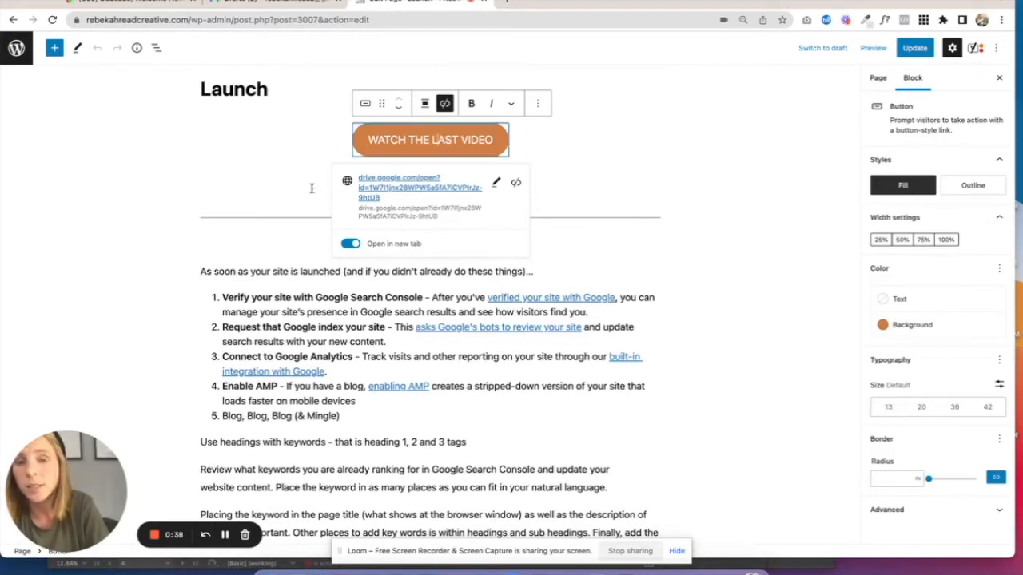
mouse_move(406, 187)
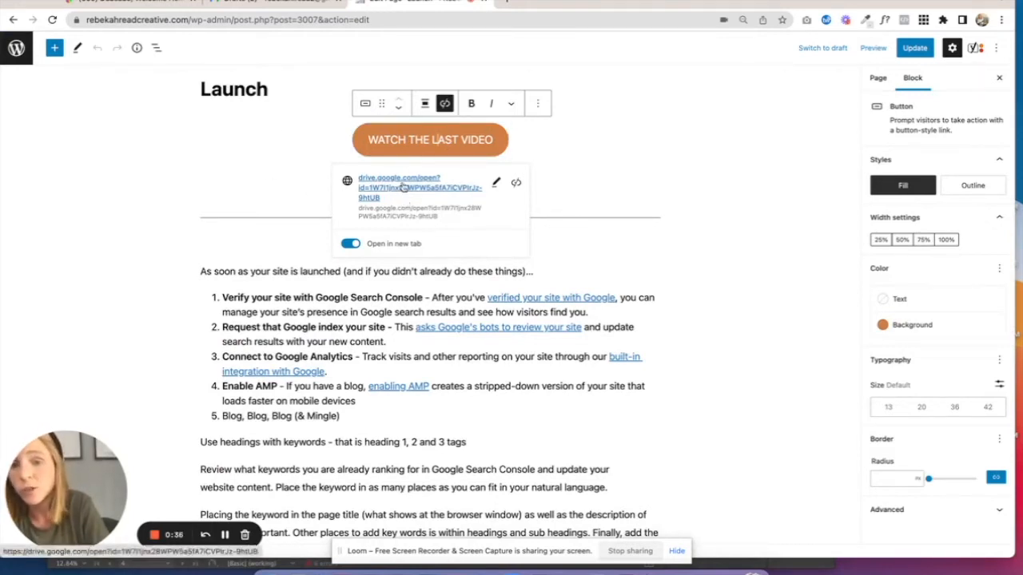
mouse_move(564, 139)
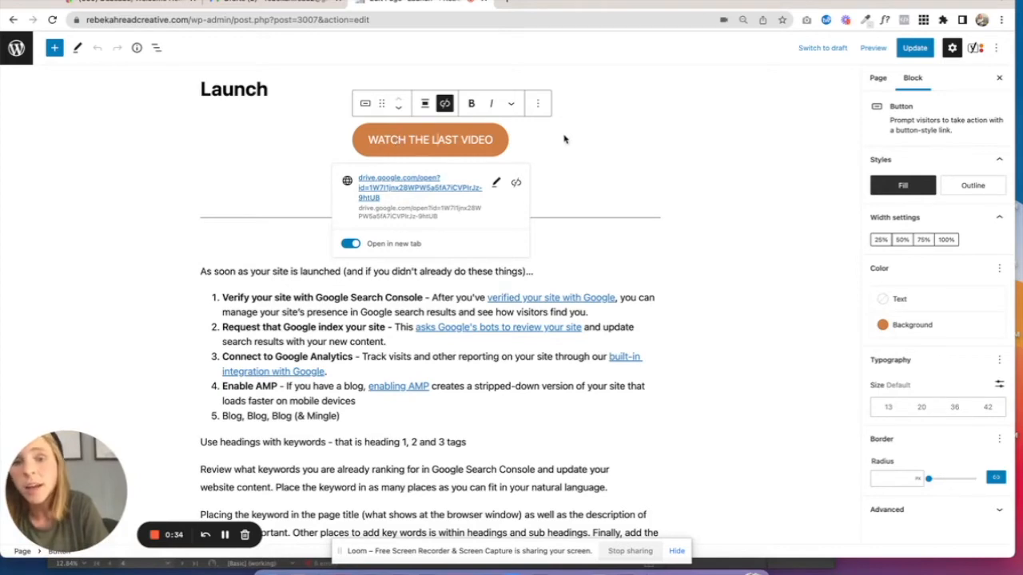
scroll(down, 3)
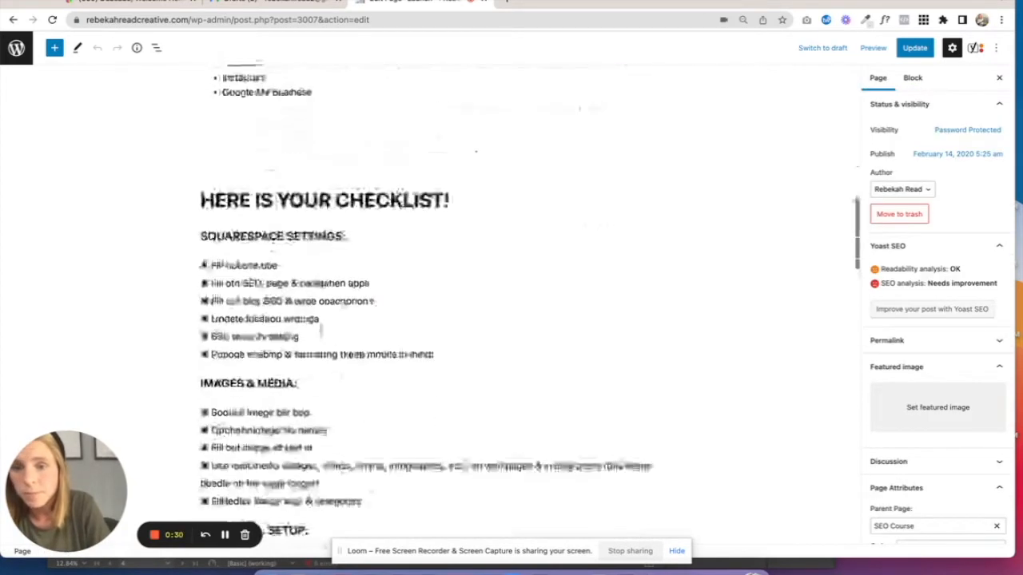
scroll(down, 3)
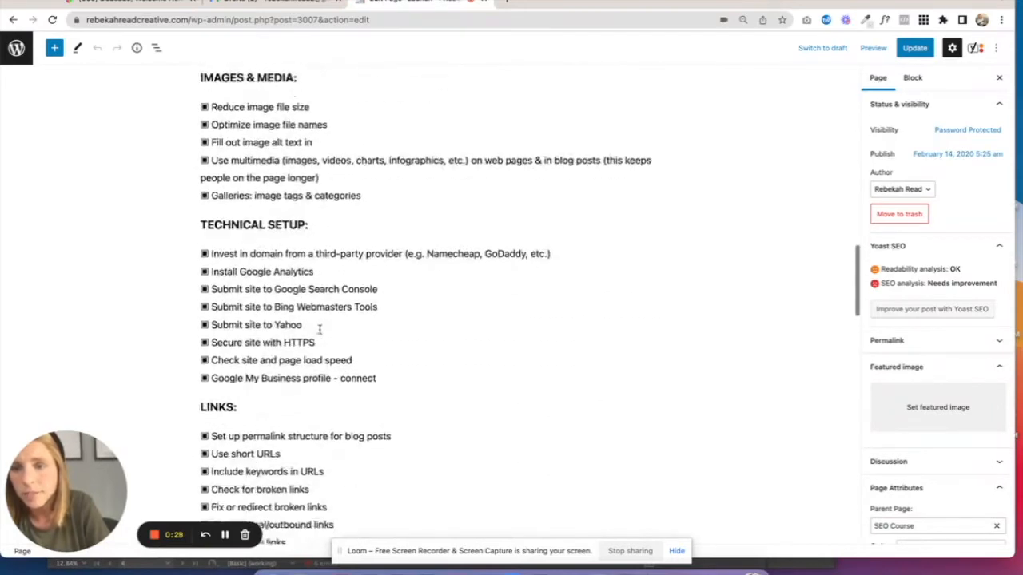
scroll(down, 3)
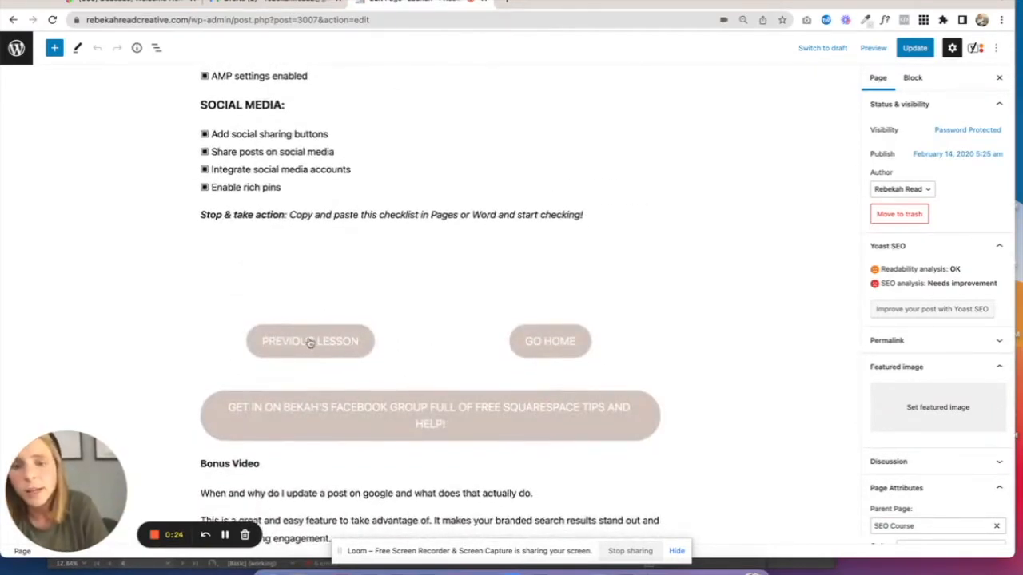
mouse_move(607, 345)
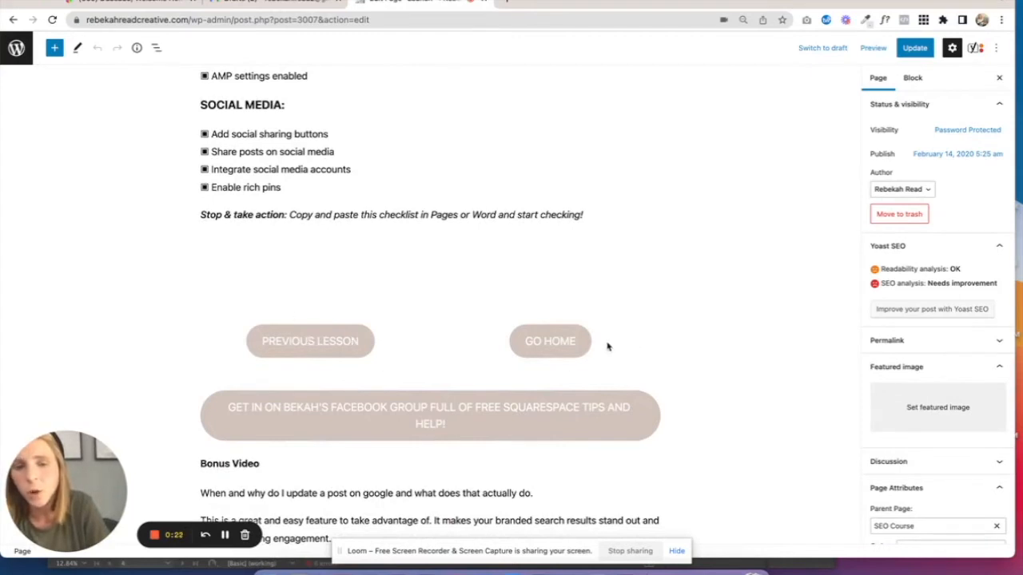
scroll(down, 3)
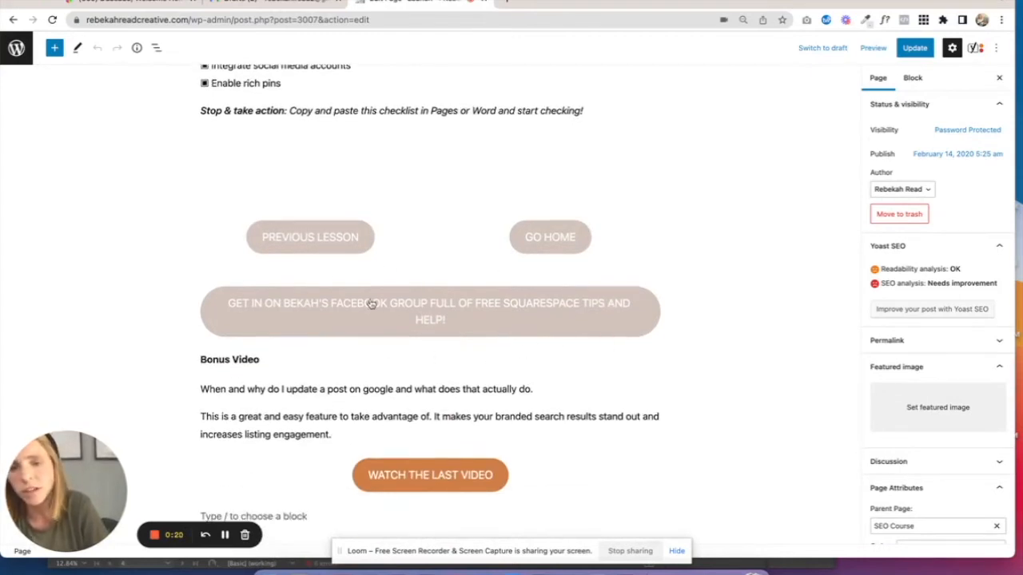
scroll(down, 3)
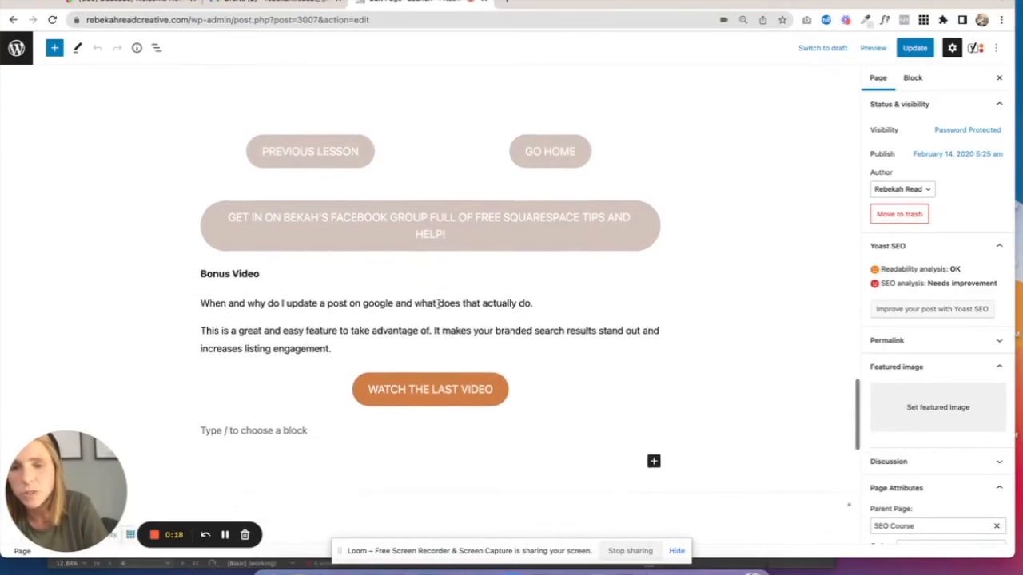
scroll(down, 3)
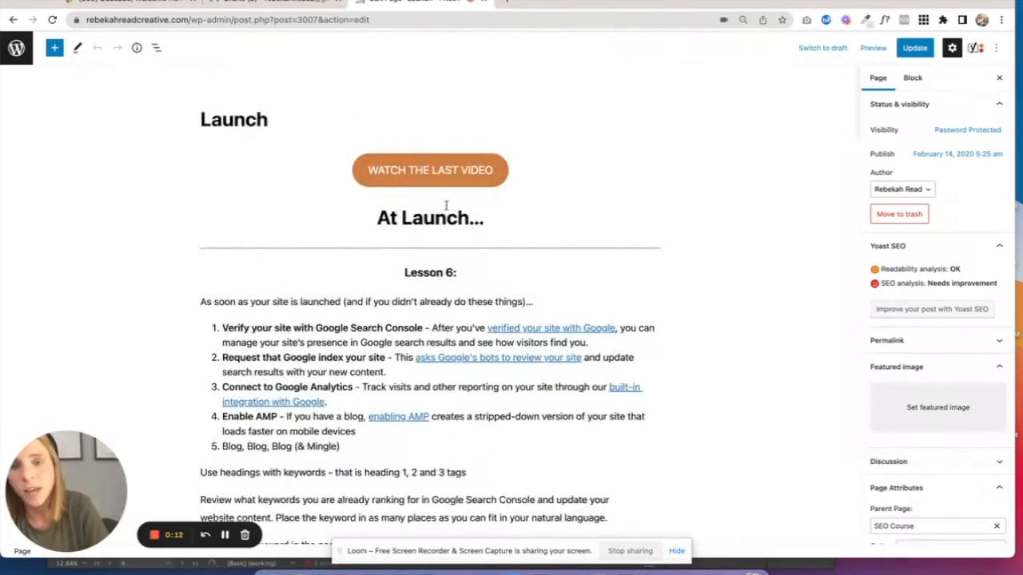
mouse_move(225, 534)
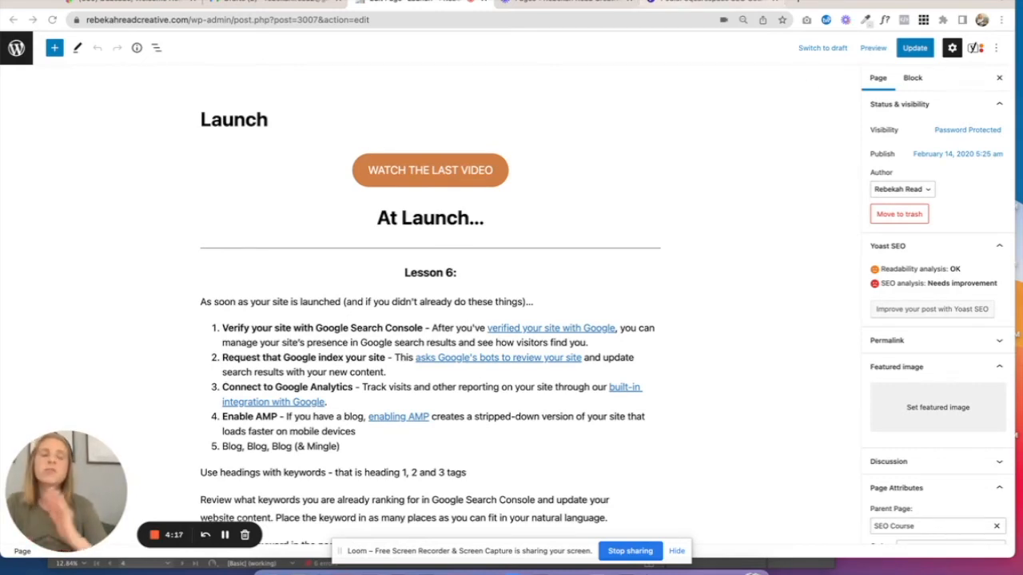
mouse_move(711, 1)
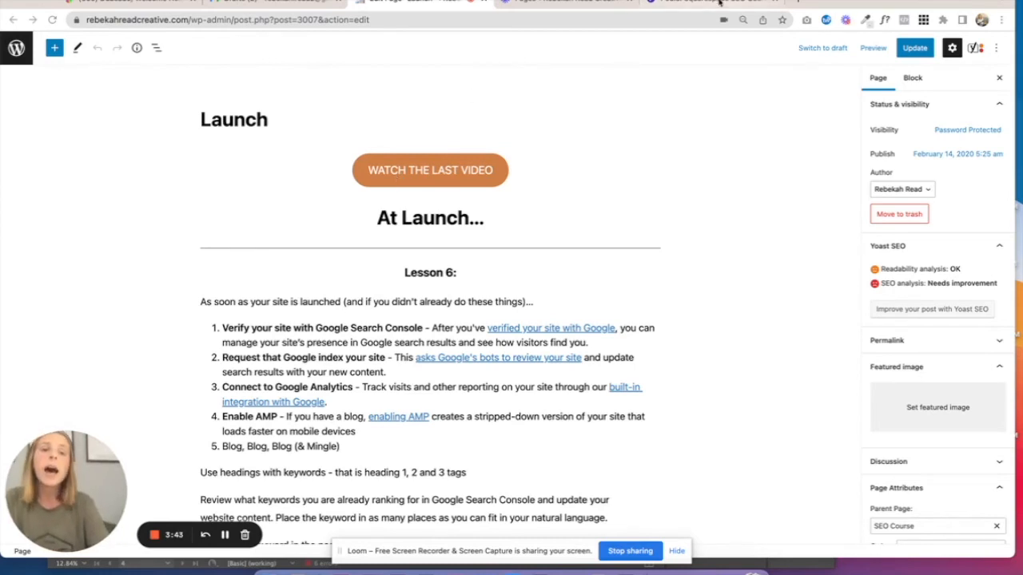
mouse_move(711, 2)
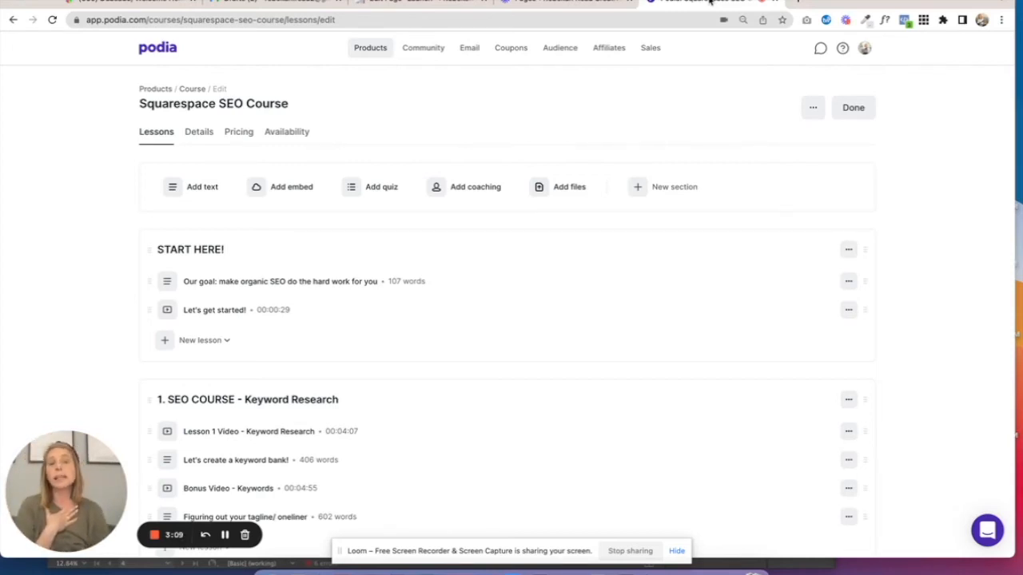
mouse_move(440, 142)
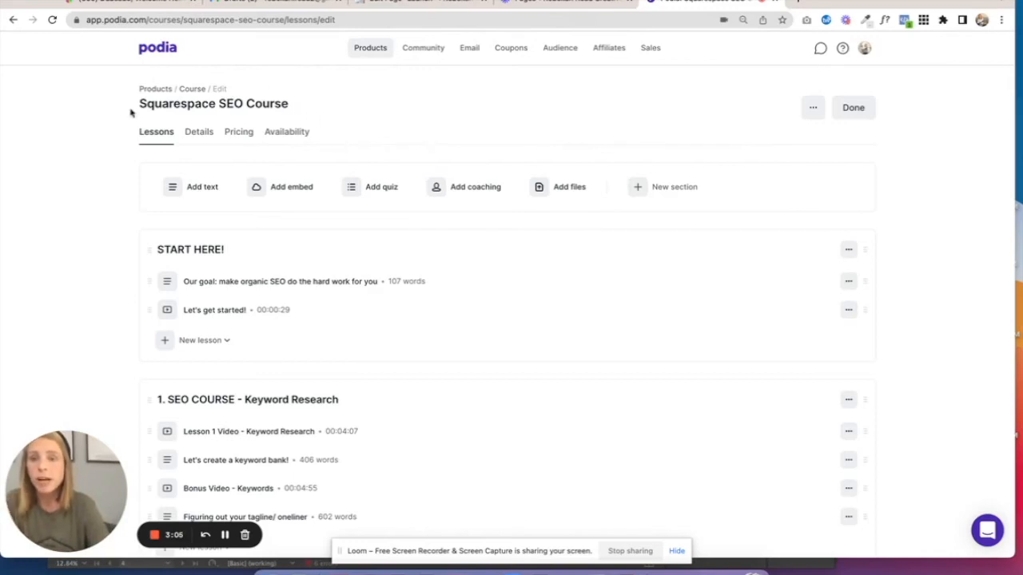
scroll(down, 3)
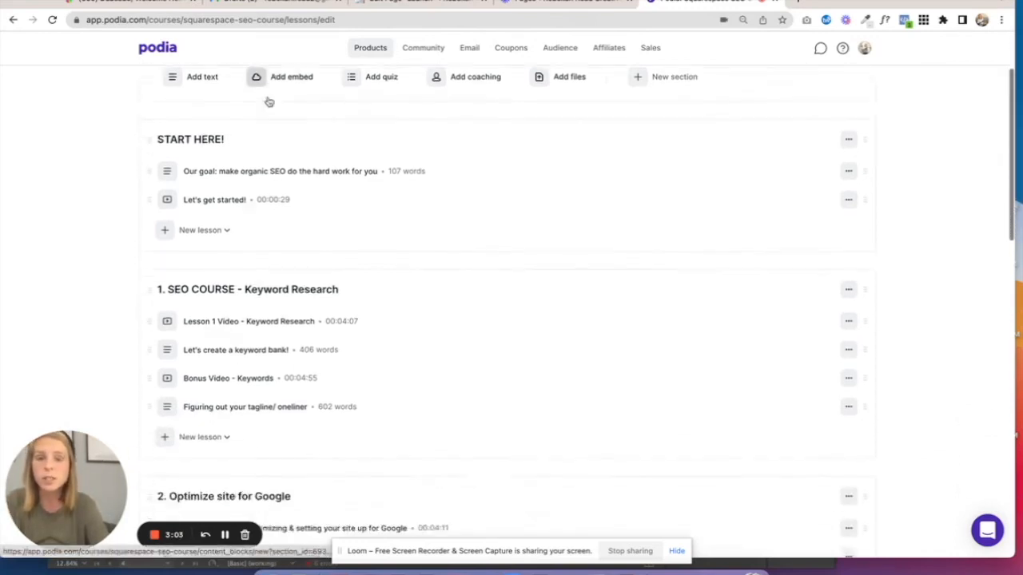
scroll(up, 3)
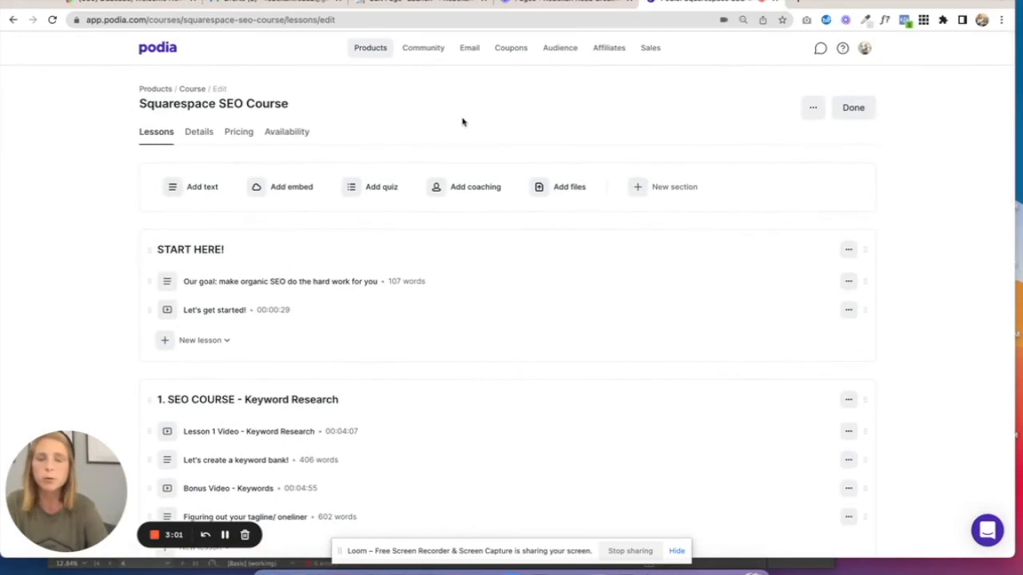
mouse_move(438, 152)
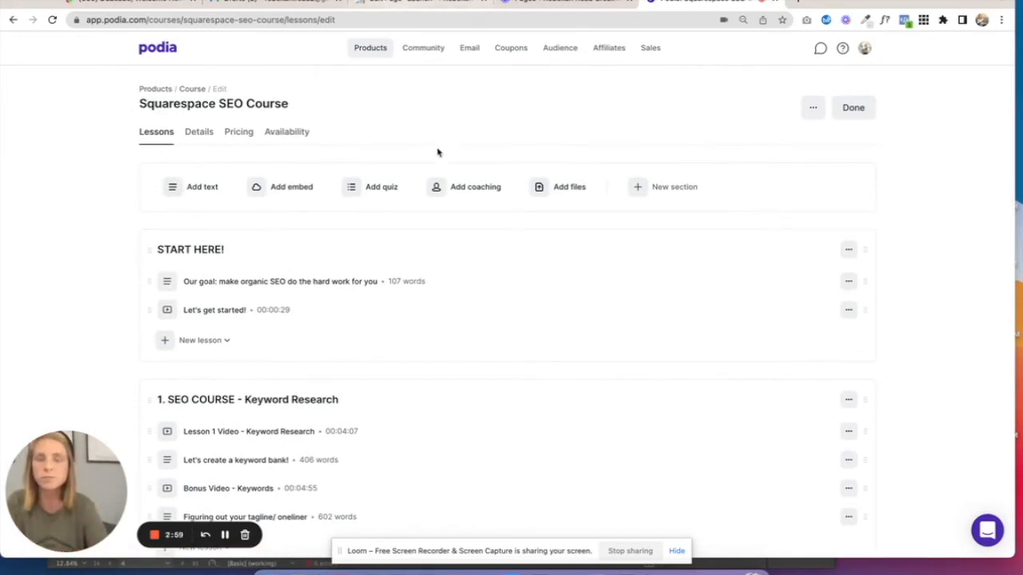
mouse_move(320, 204)
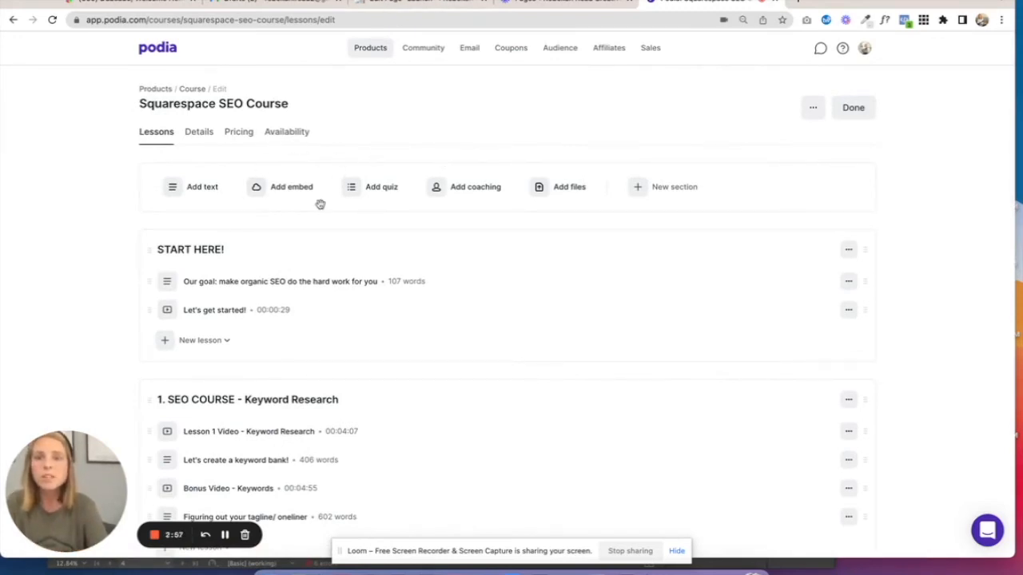
mouse_move(320, 241)
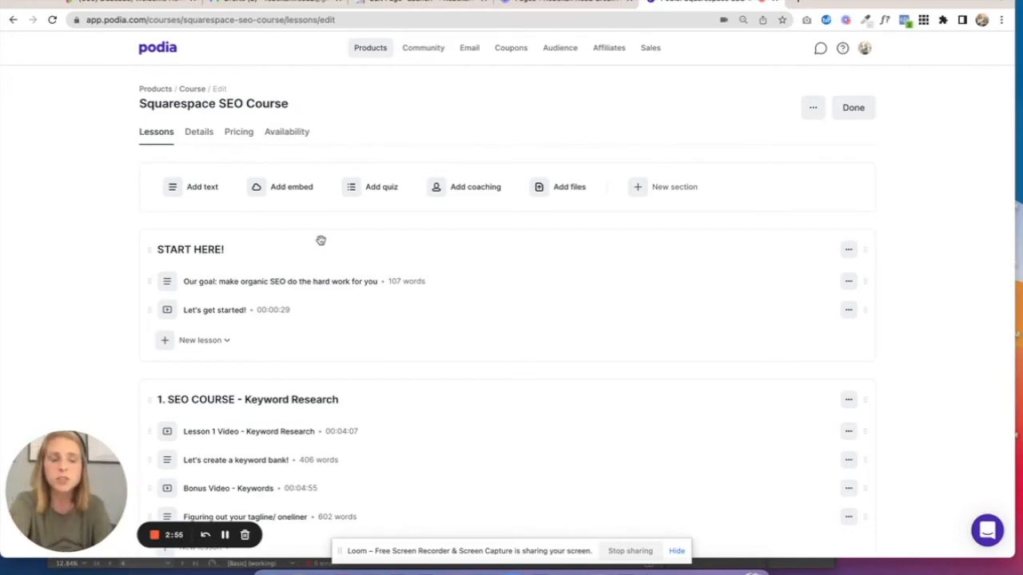
mouse_move(234, 186)
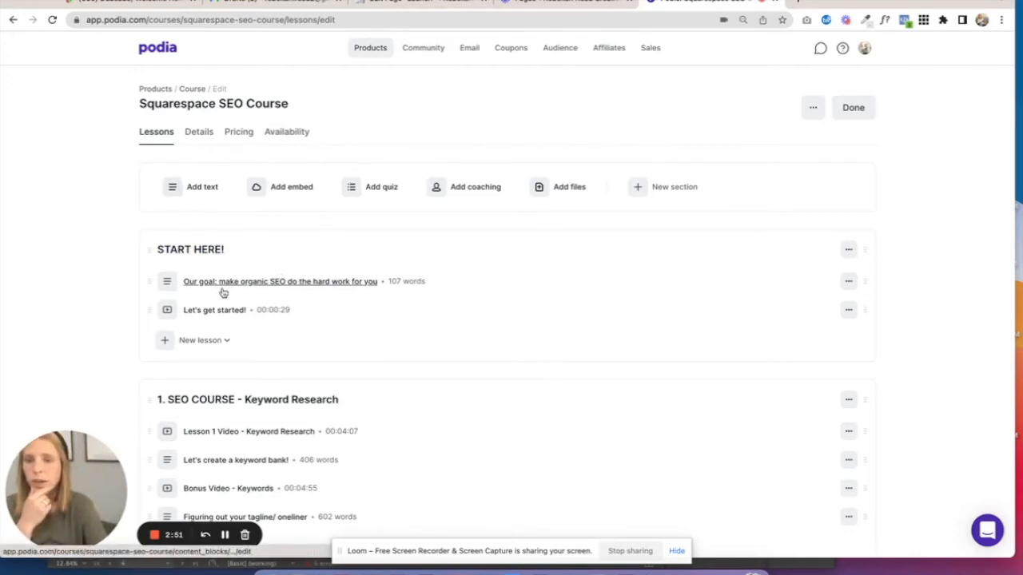
scroll(down, 3)
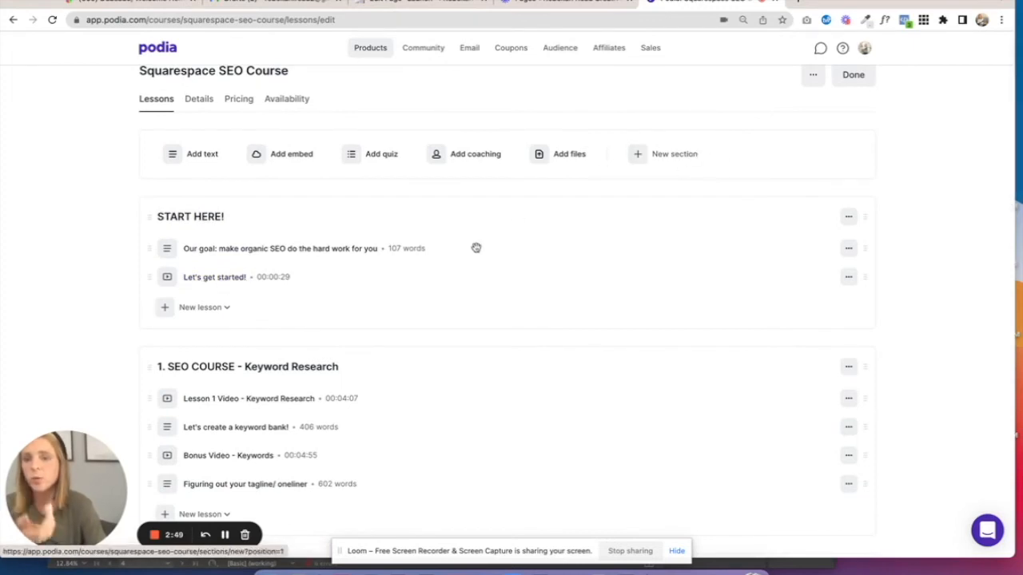
scroll(down, 3)
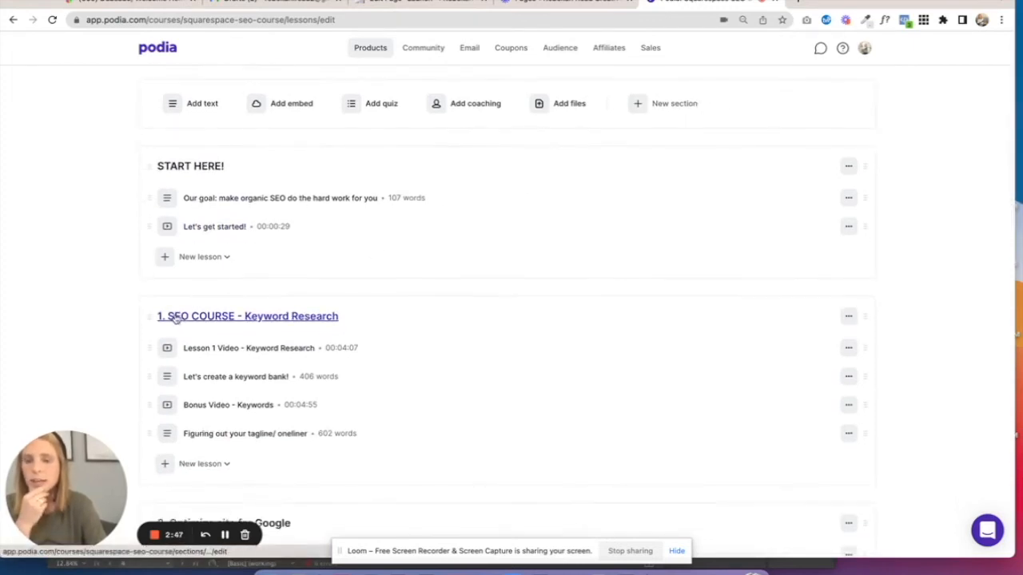
mouse_move(166, 348)
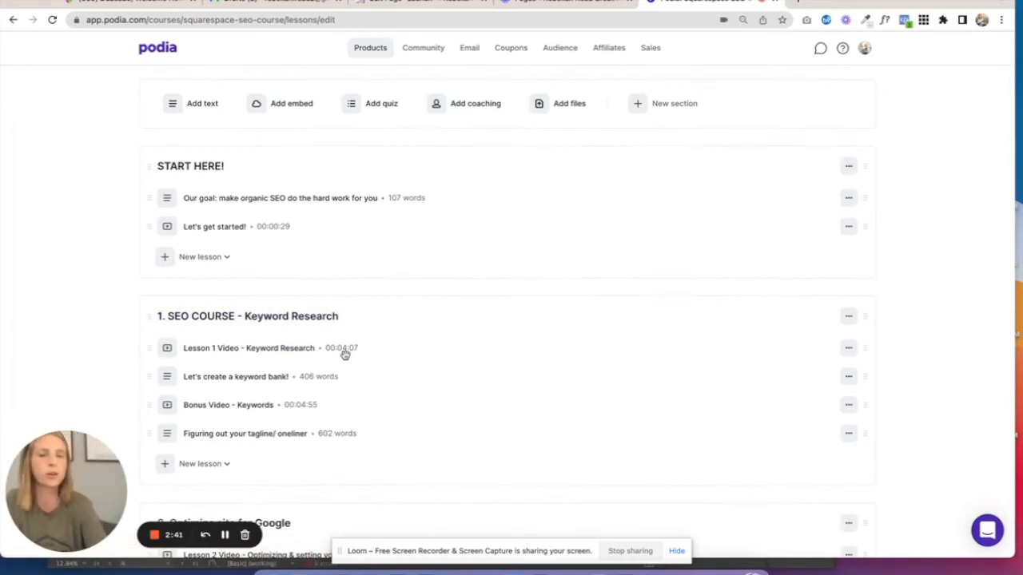
mouse_move(278, 365)
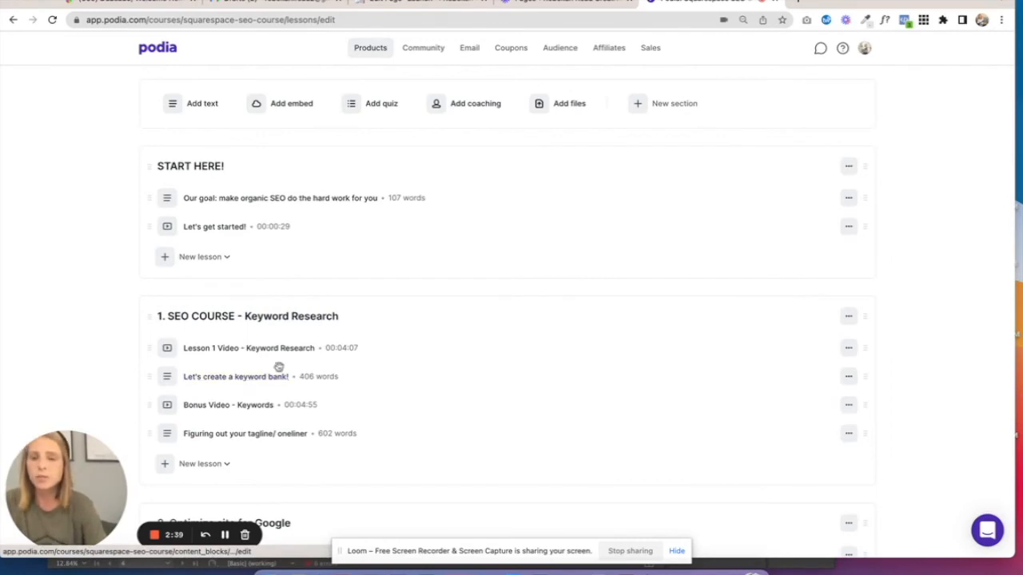
mouse_move(227, 354)
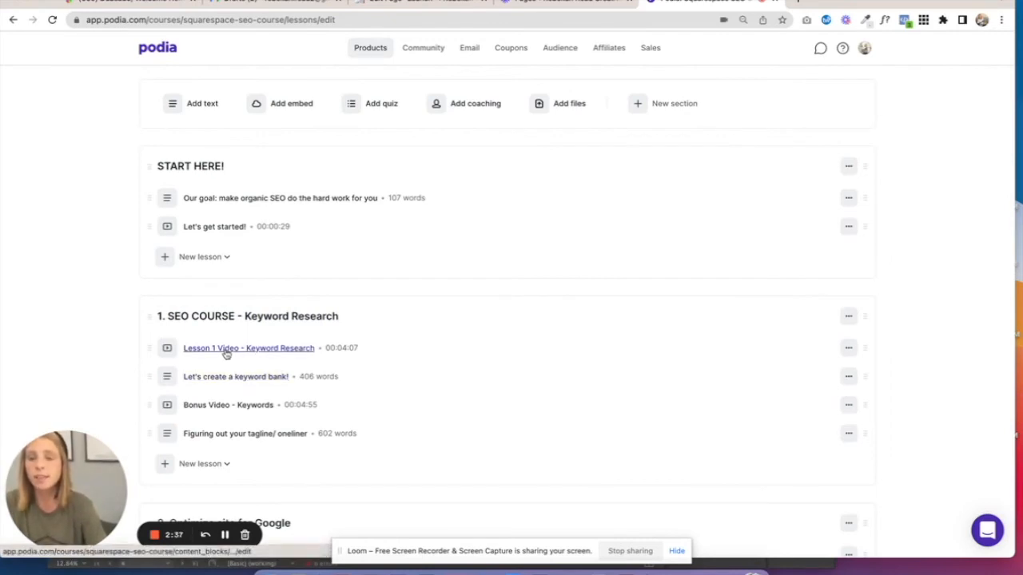
click(248, 348)
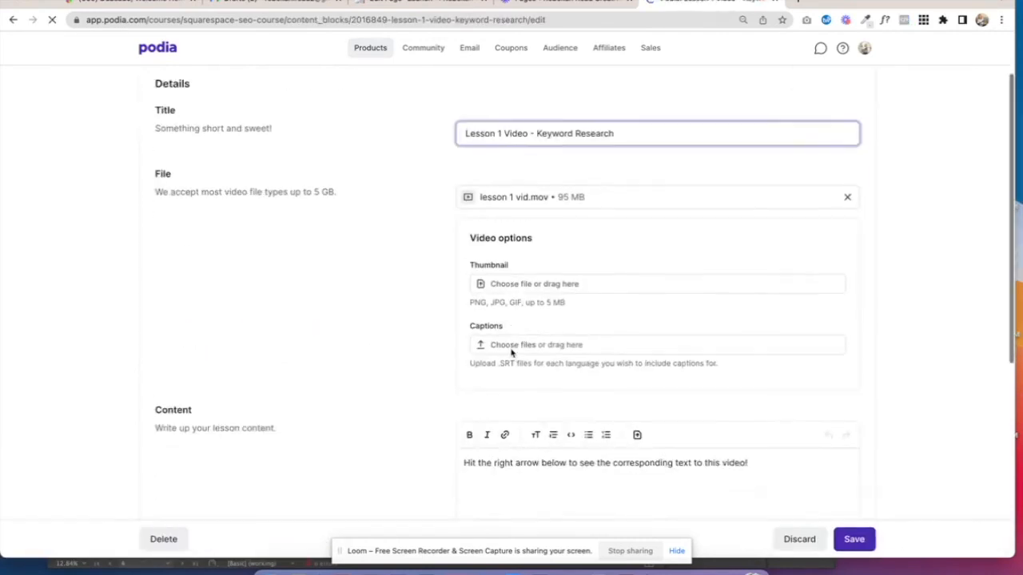
scroll(down, 3)
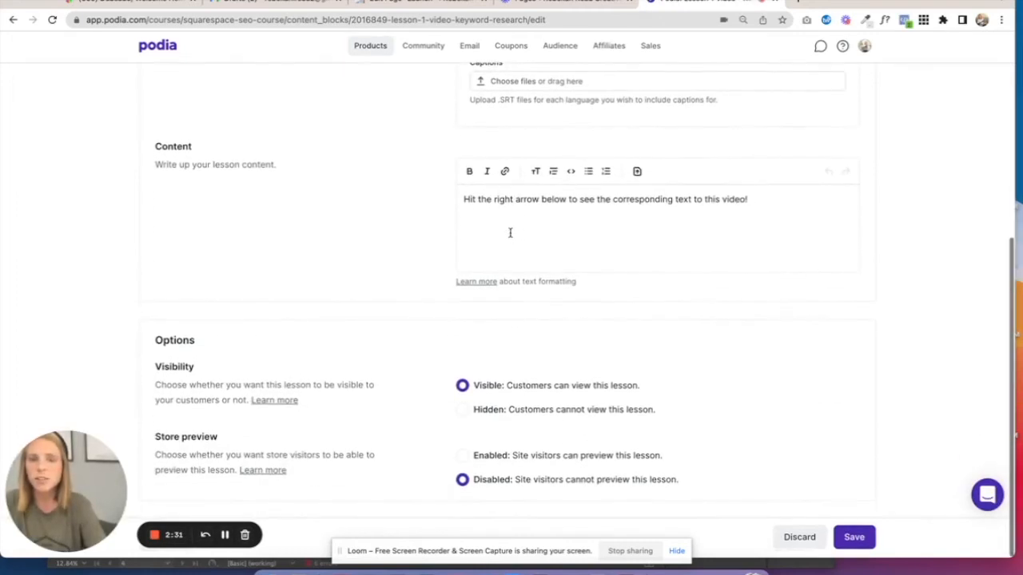
click(853, 537)
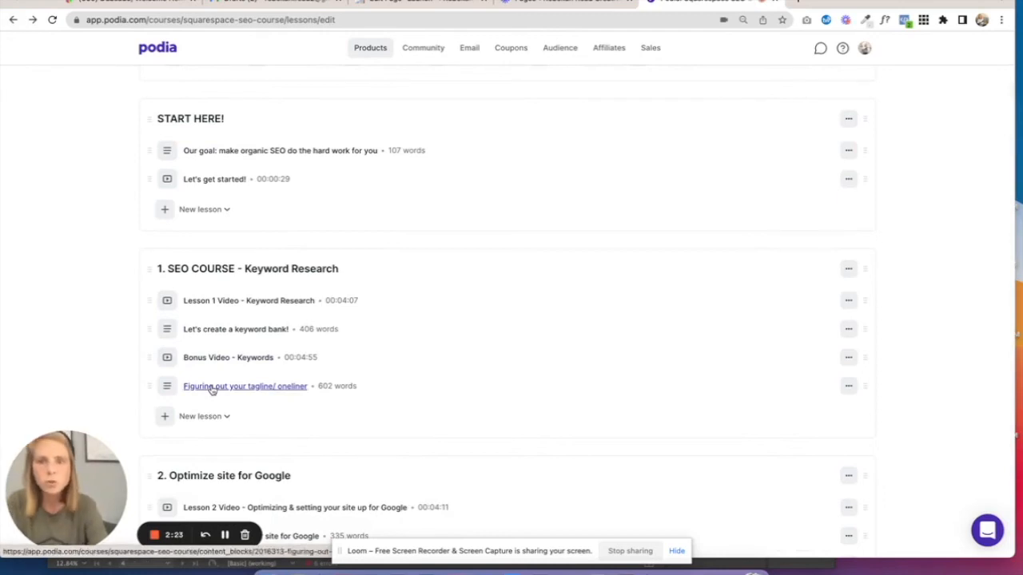
scroll(down, 3)
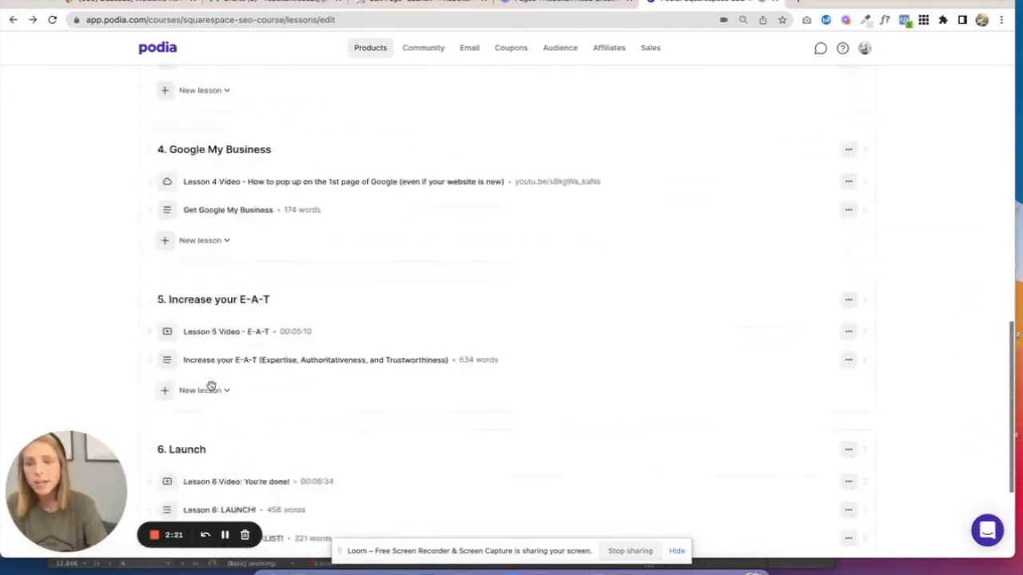
scroll(down, 3)
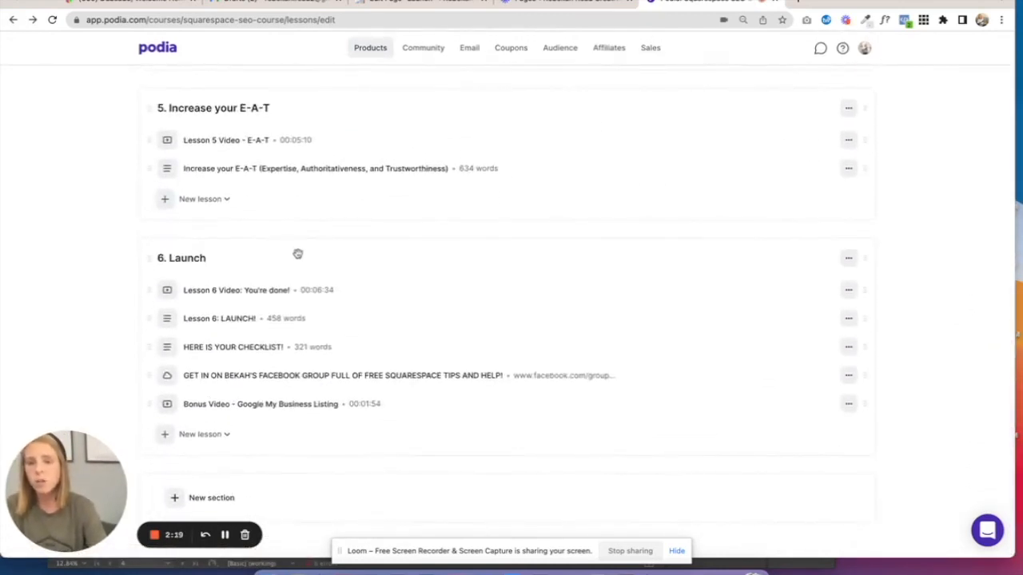
scroll(up, 3)
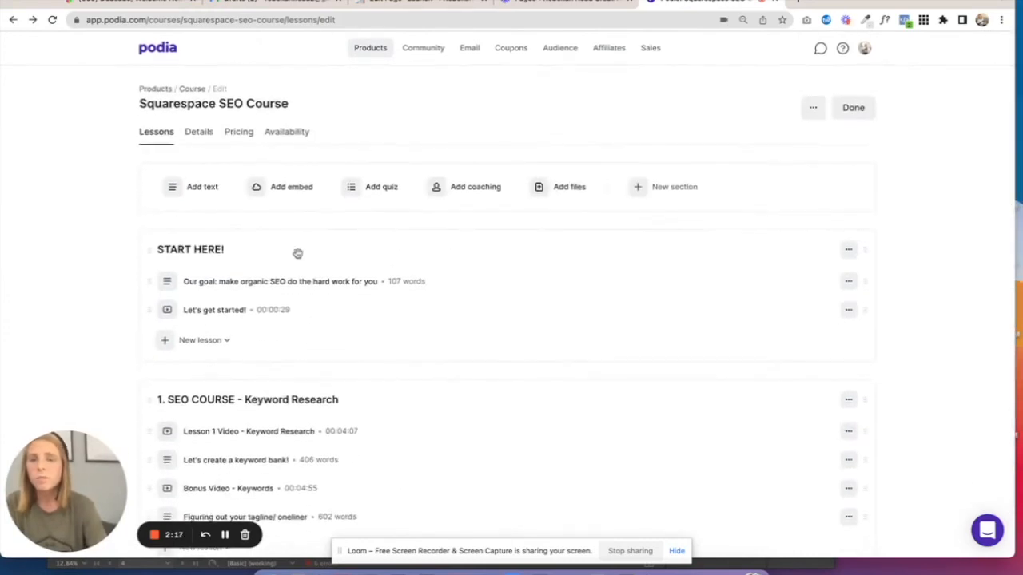
mouse_move(238, 86)
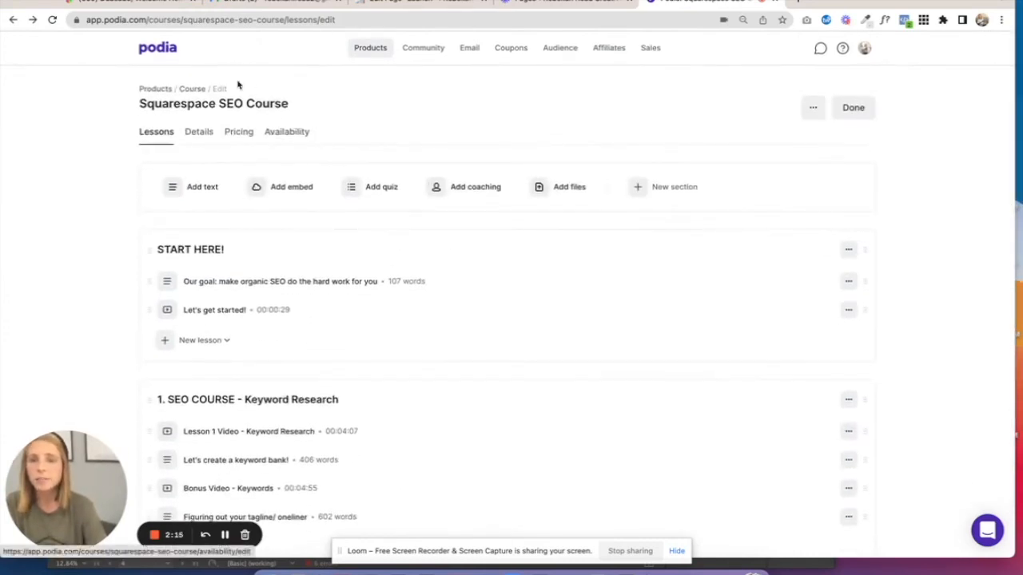
mouse_move(230, 82)
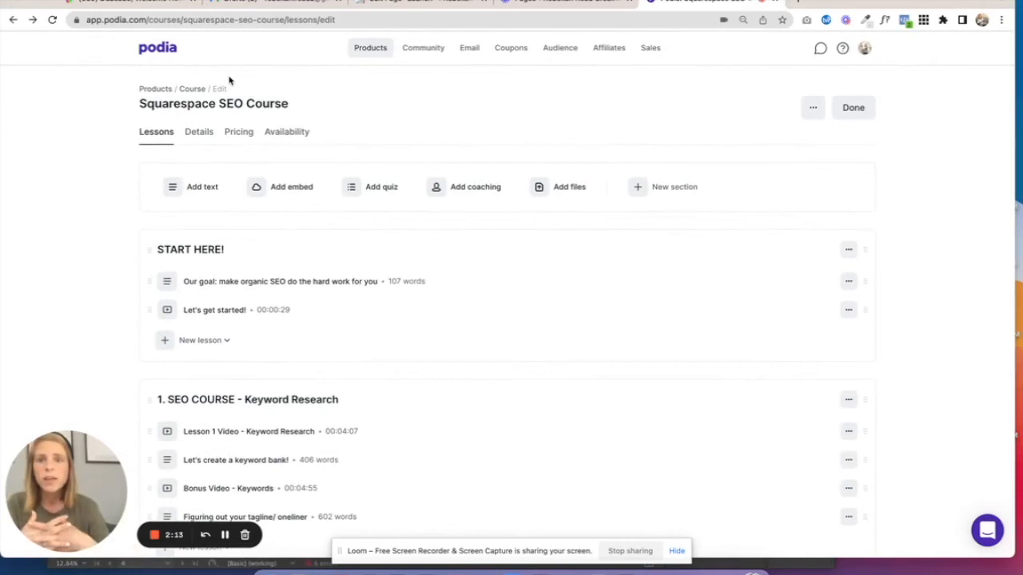
mouse_move(476, 164)
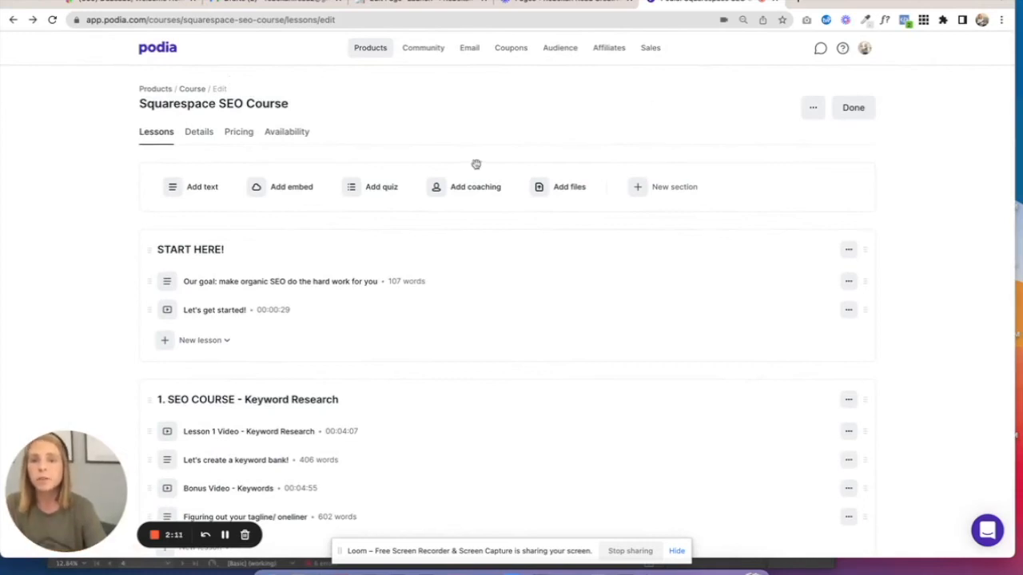
mouse_move(423, 47)
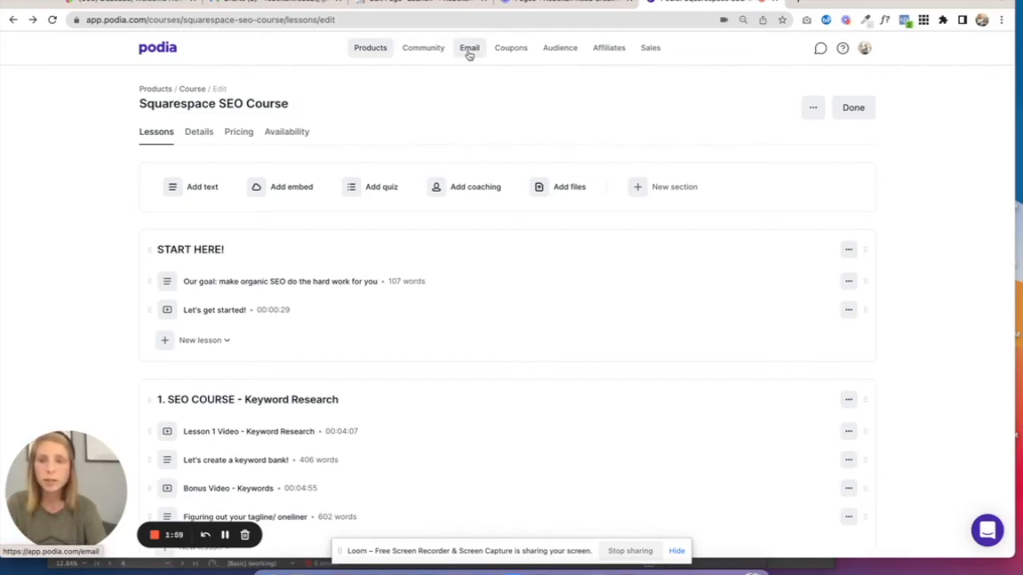
mouse_move(460, 82)
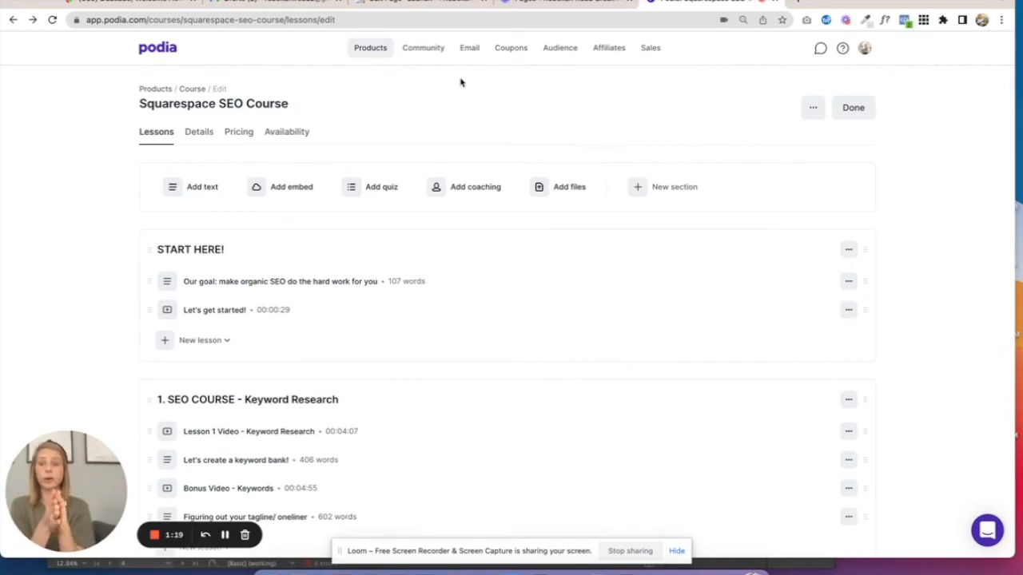
mouse_move(469, 47)
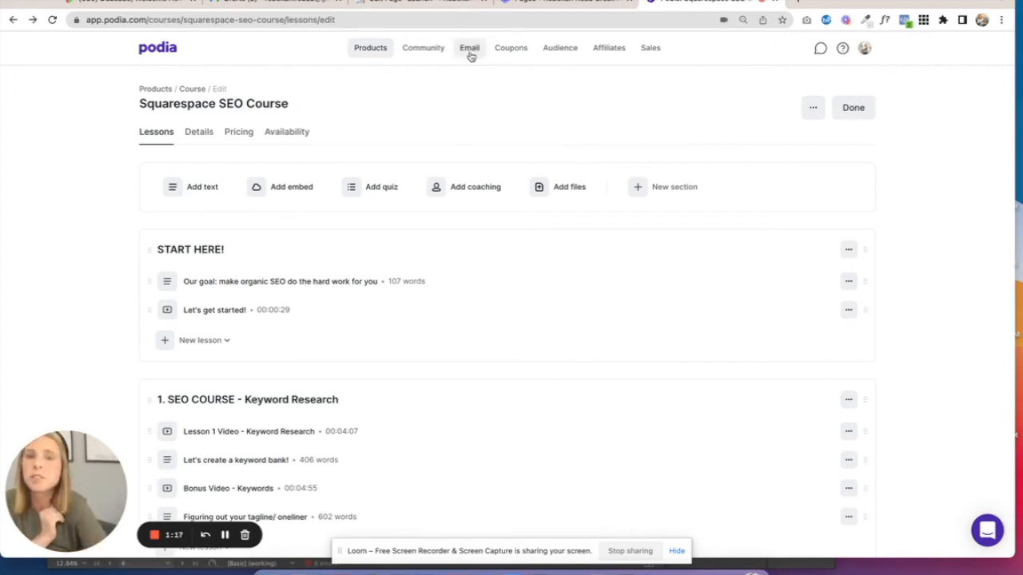
mouse_move(510, 47)
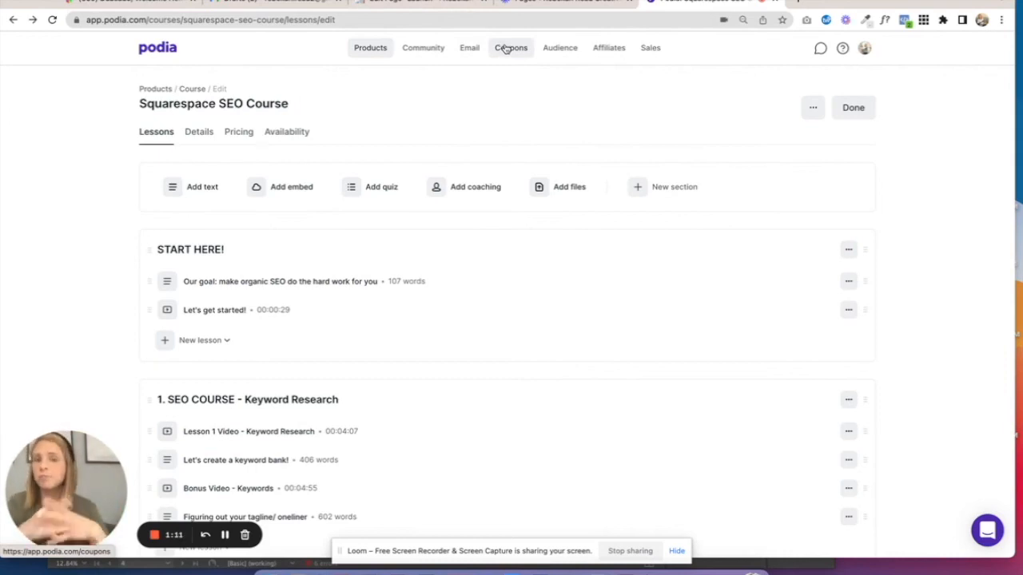
mouse_move(556, 88)
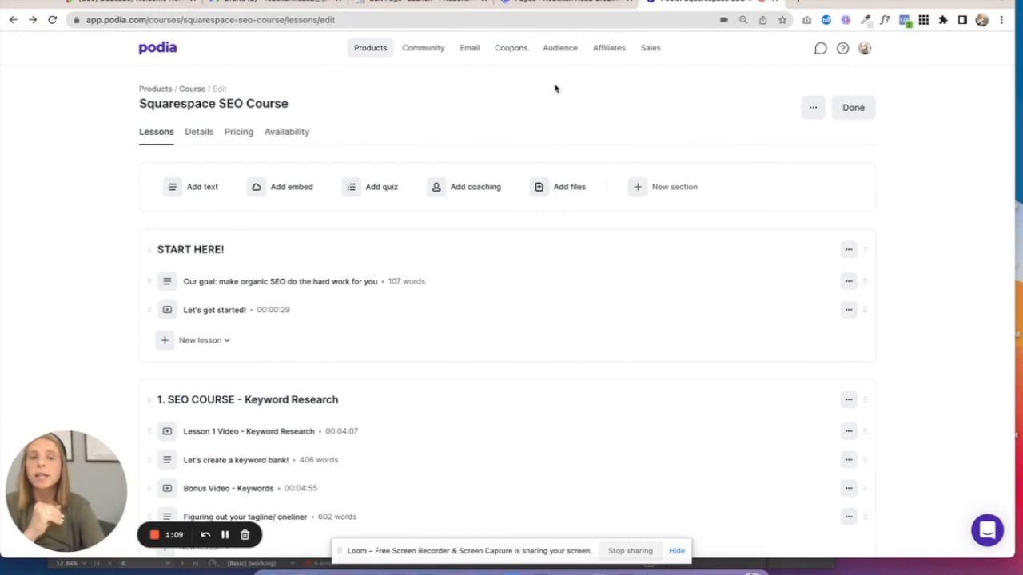
mouse_move(609, 47)
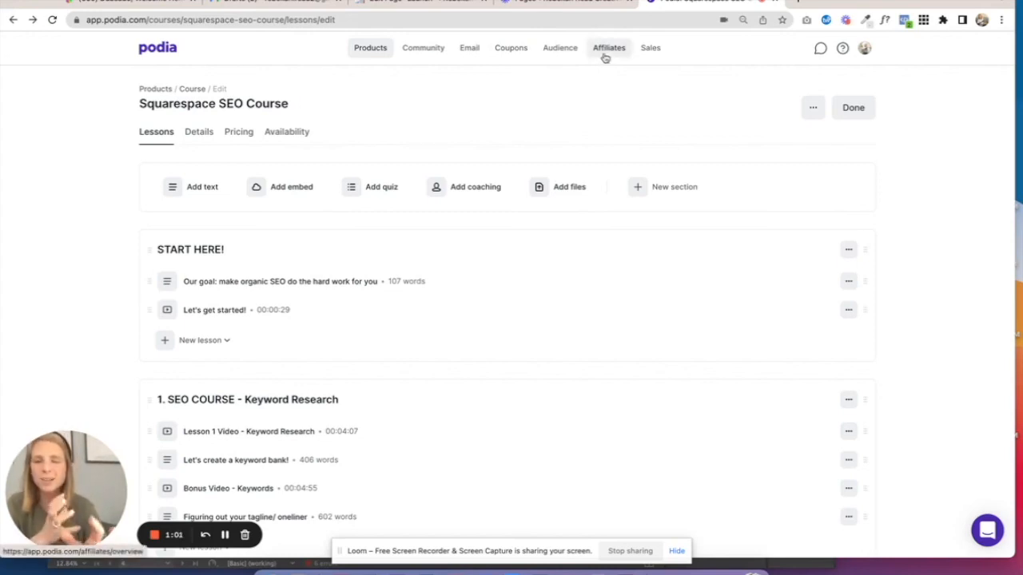
mouse_move(989, 503)
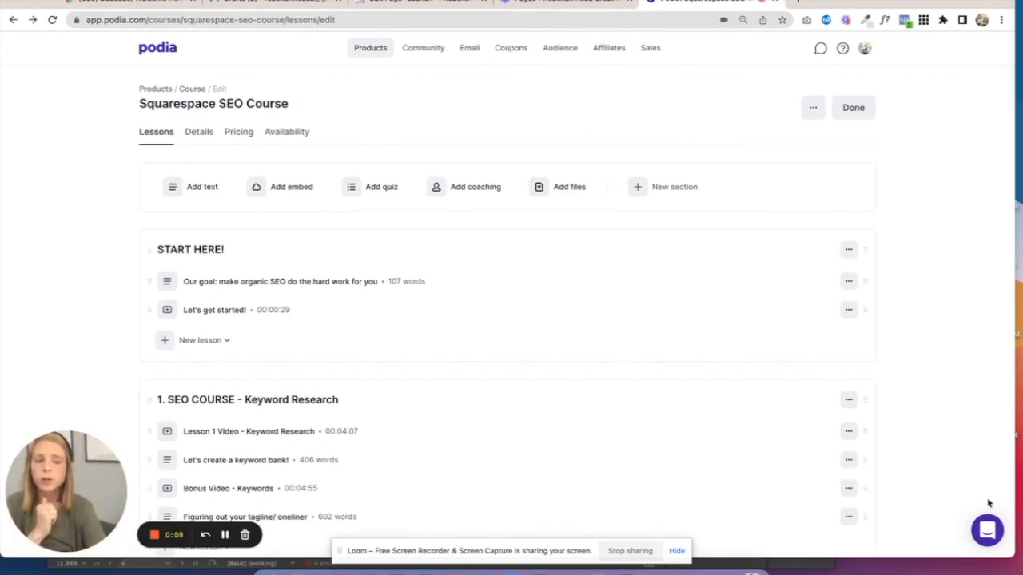
mouse_move(991, 536)
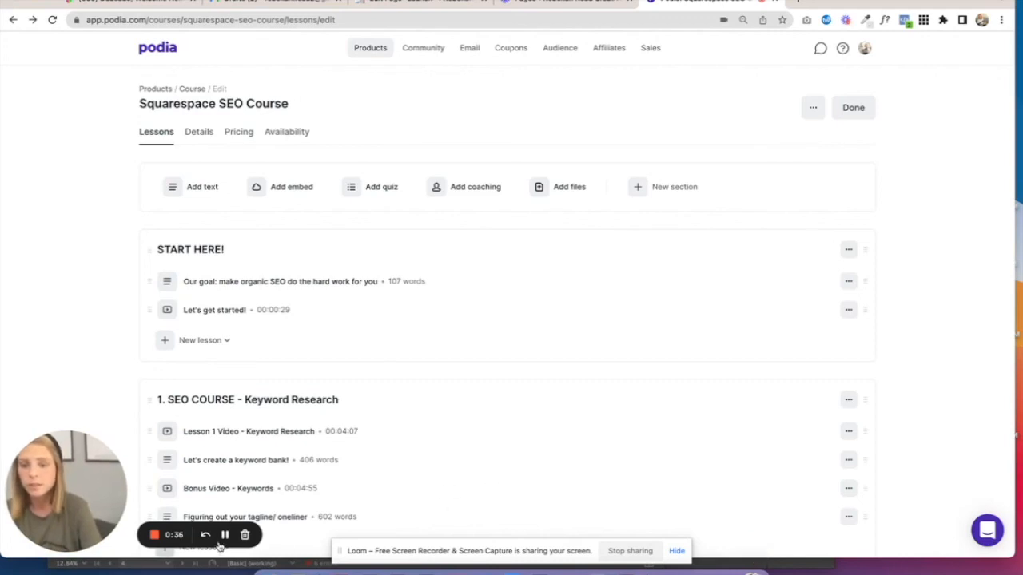
click(210, 20)
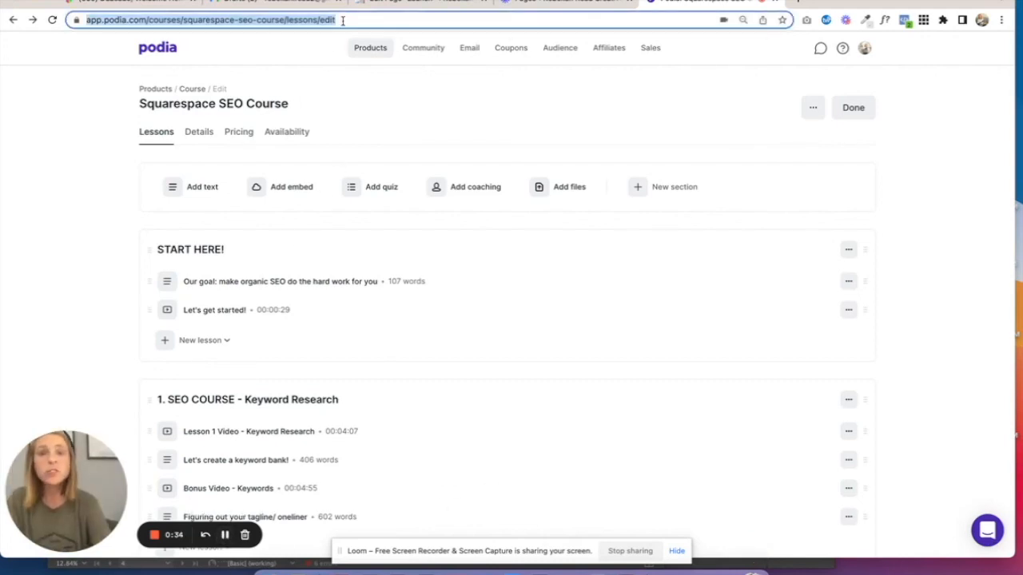
text(https://www.podia.com/?via=bekah)
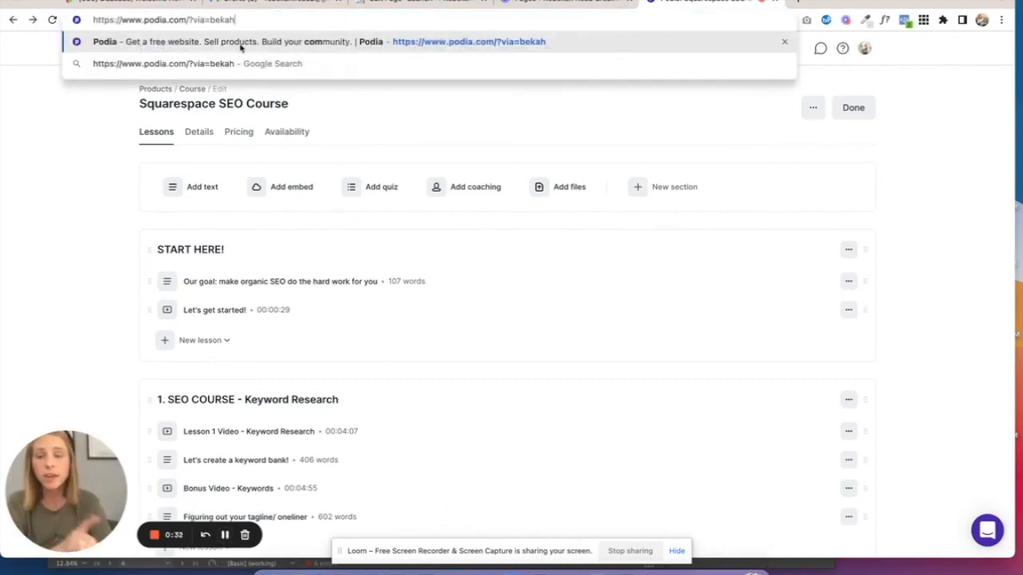
scroll(down, 3)
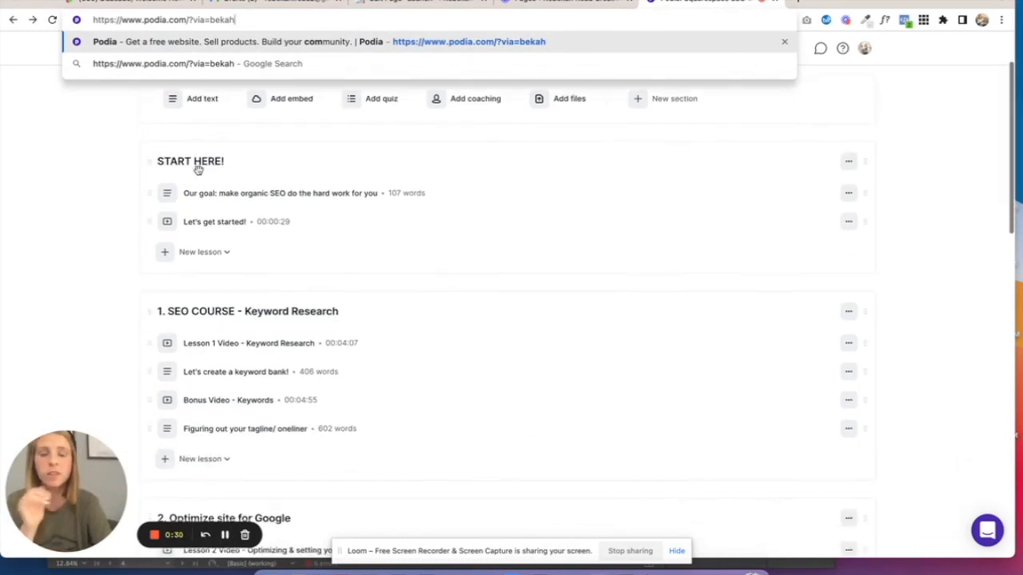